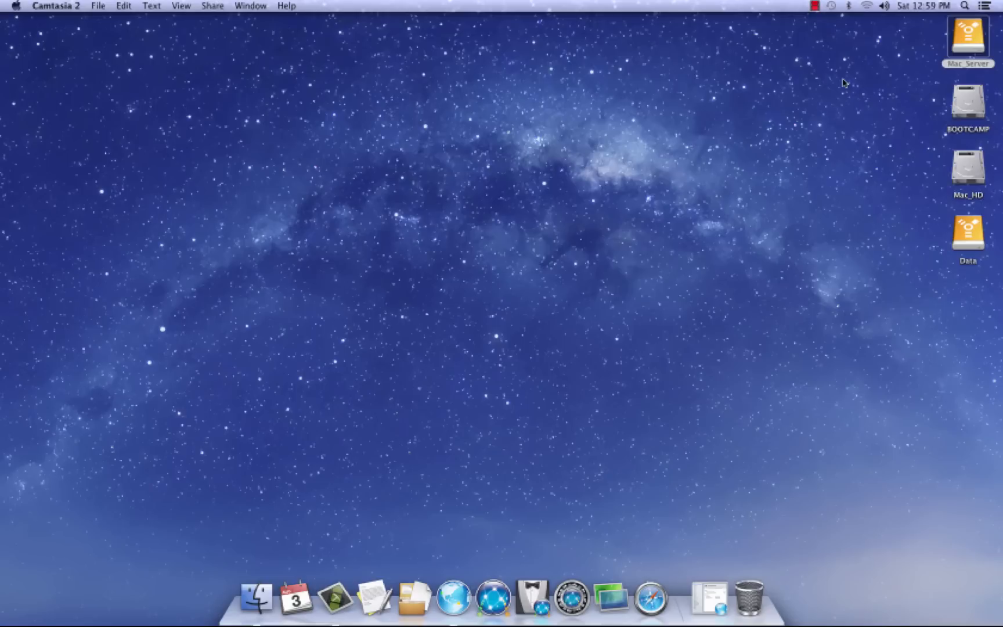
pyautogui.moveTo(598, 526)
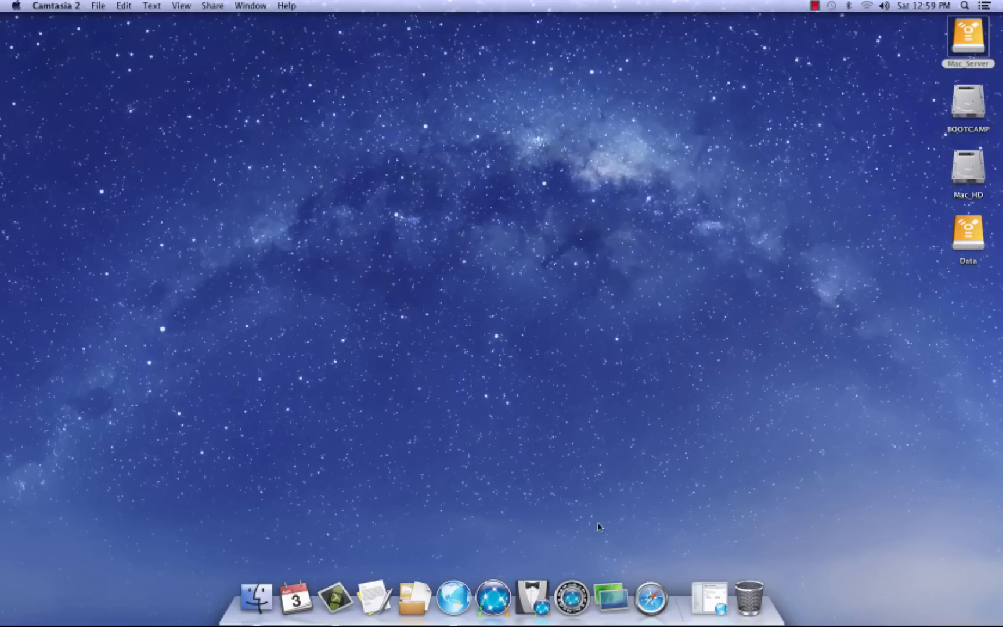
pyautogui.moveTo(494, 599)
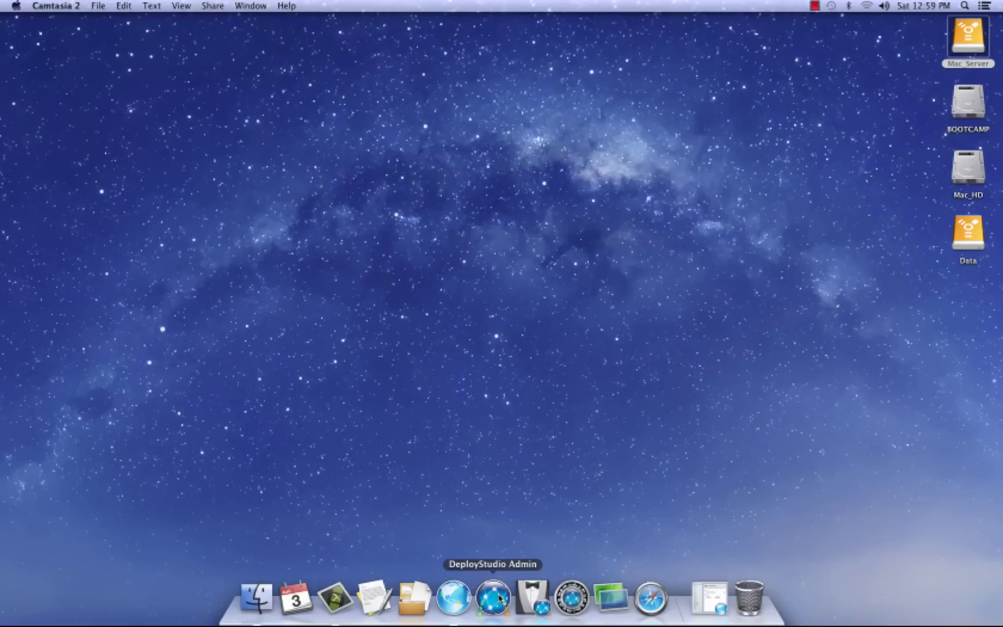
# Launch DeployStudio Admin from the Dock and move its window toward the screen centre
pyautogui.click(490, 598)
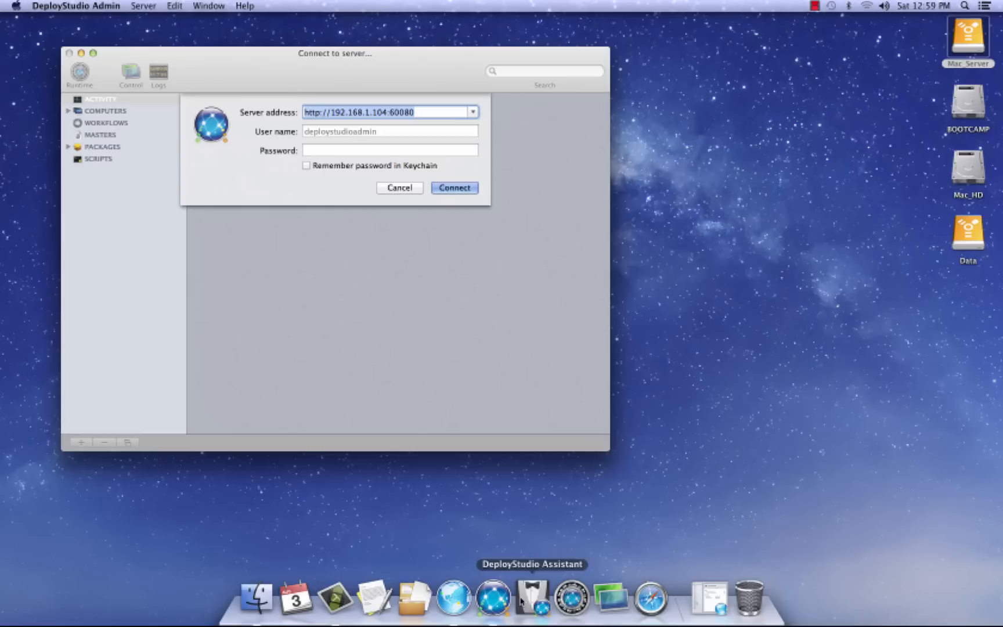
pyautogui.moveTo(334, 53); pyautogui.dragTo(545, 53)
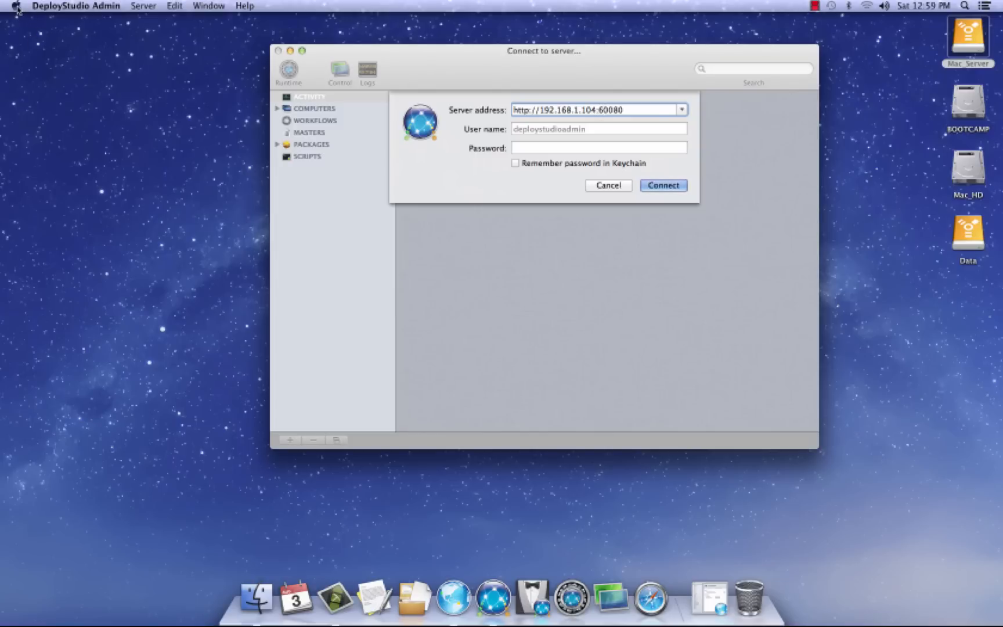
pyautogui.click(16, 6)
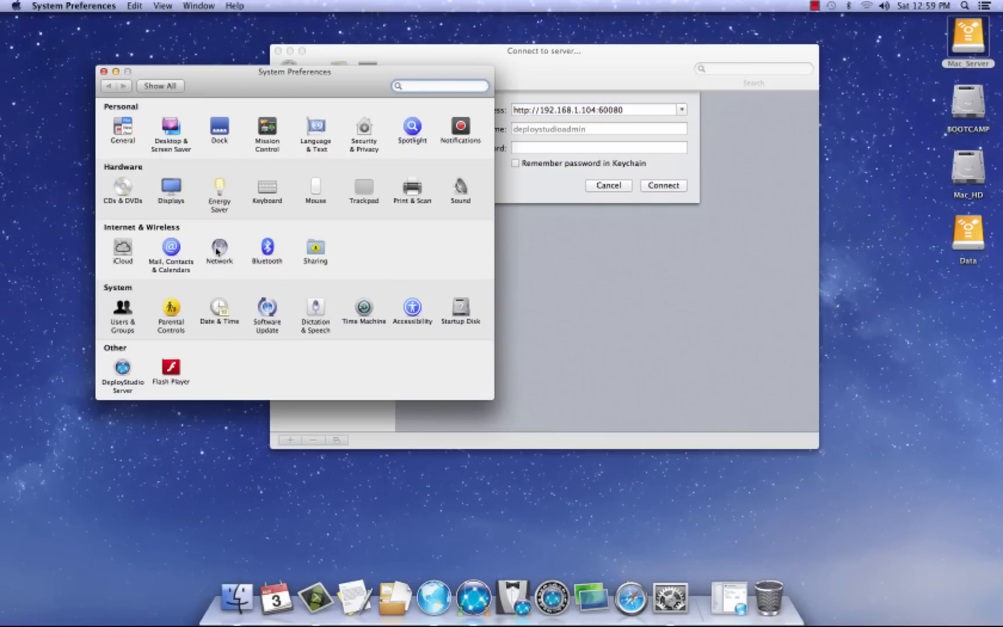
pyautogui.click(219, 250)
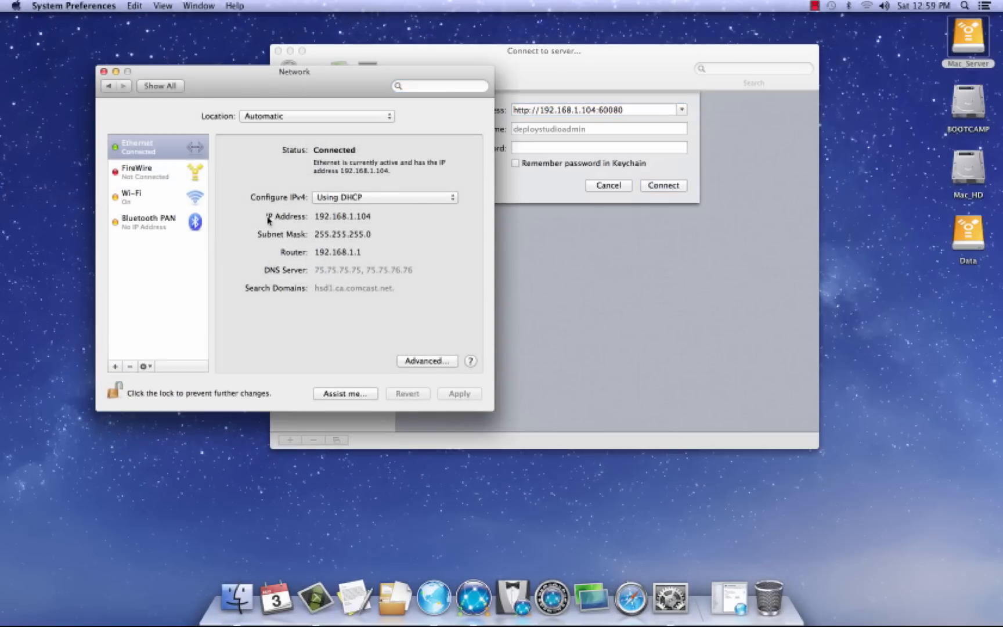
pyautogui.doubleClick(343, 216)
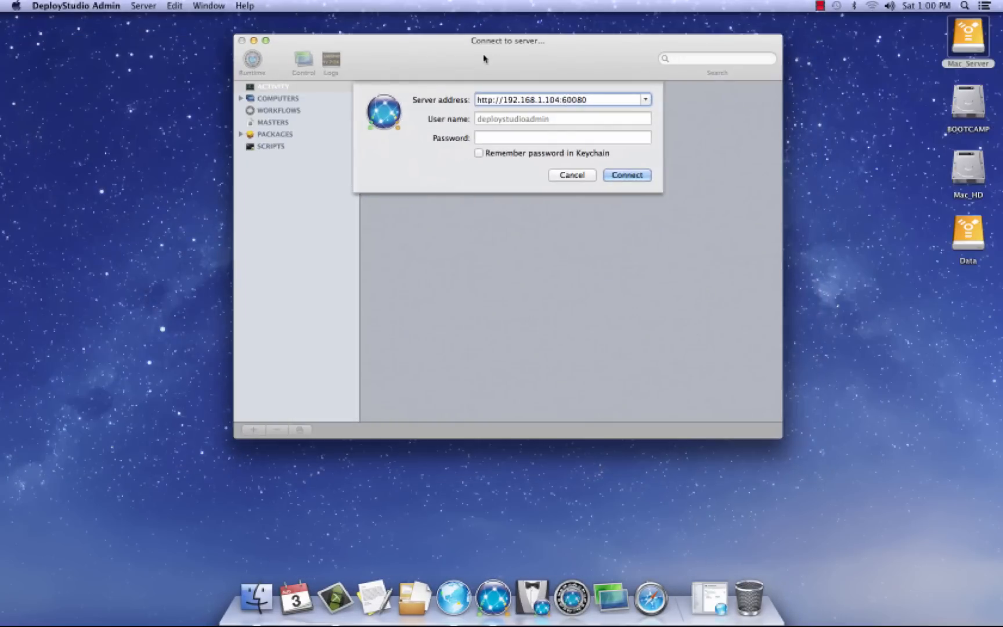
# Connect to server 192.168.1.104:60080 as user ask1ma with the admin password
pyautogui.click(563, 99)
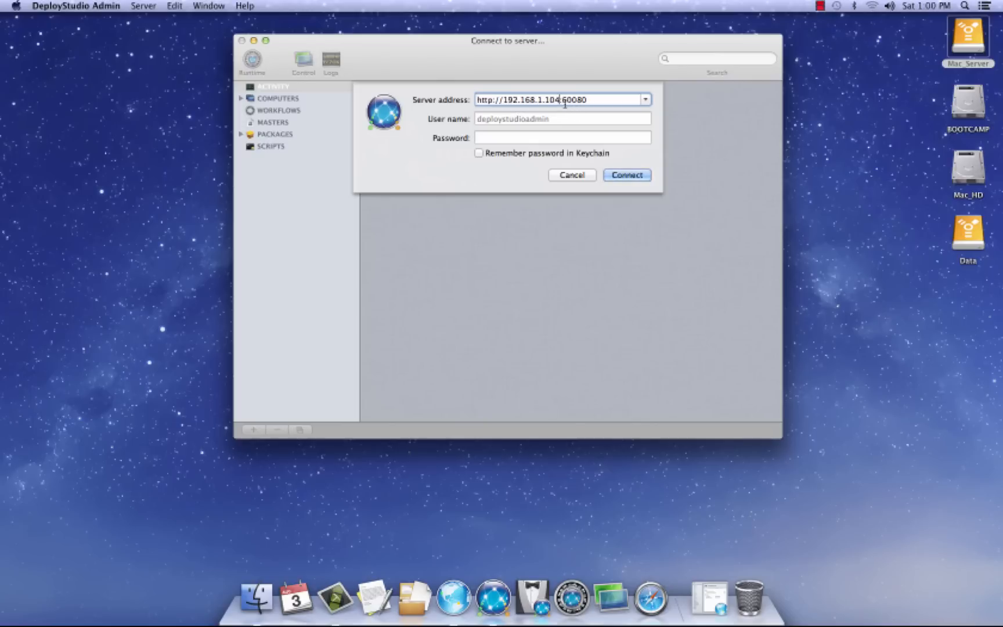
pyautogui.doubleClick(531, 100)
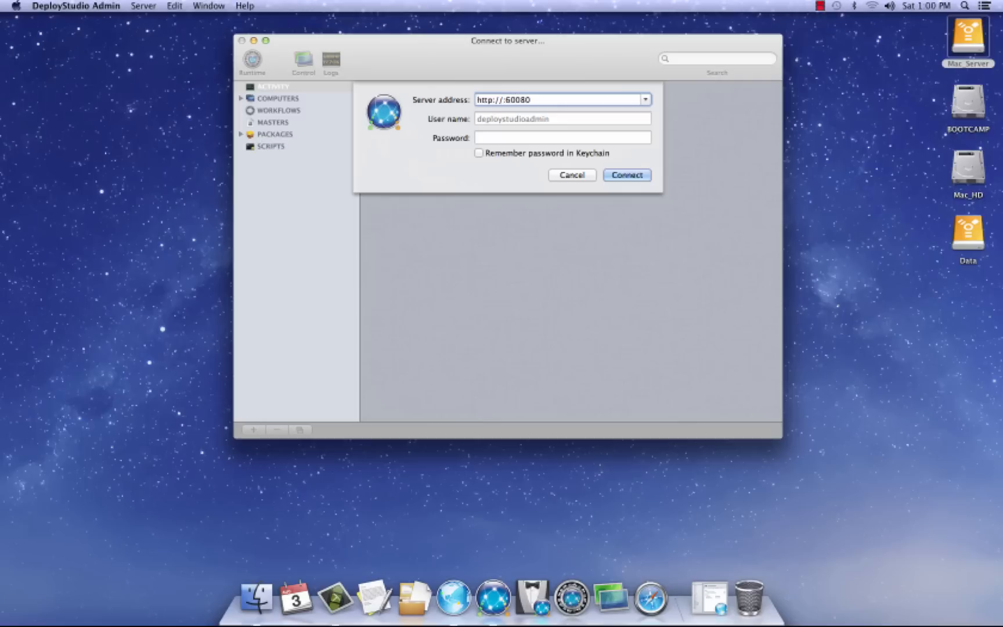
pyautogui.write('192.168.1.104')
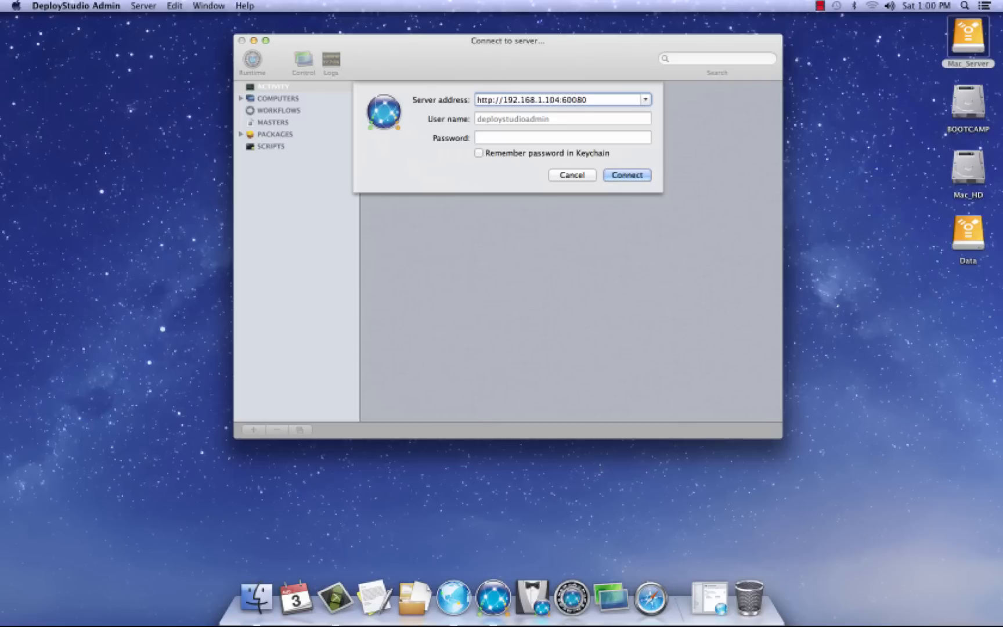
pyautogui.click(562, 119)
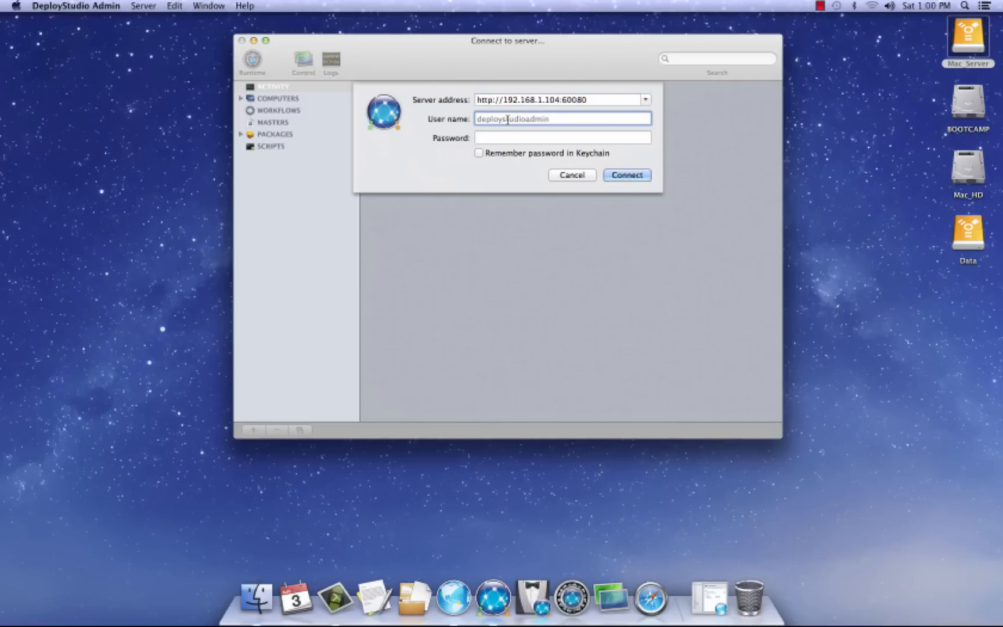
pyautogui.write('ask1mactech')
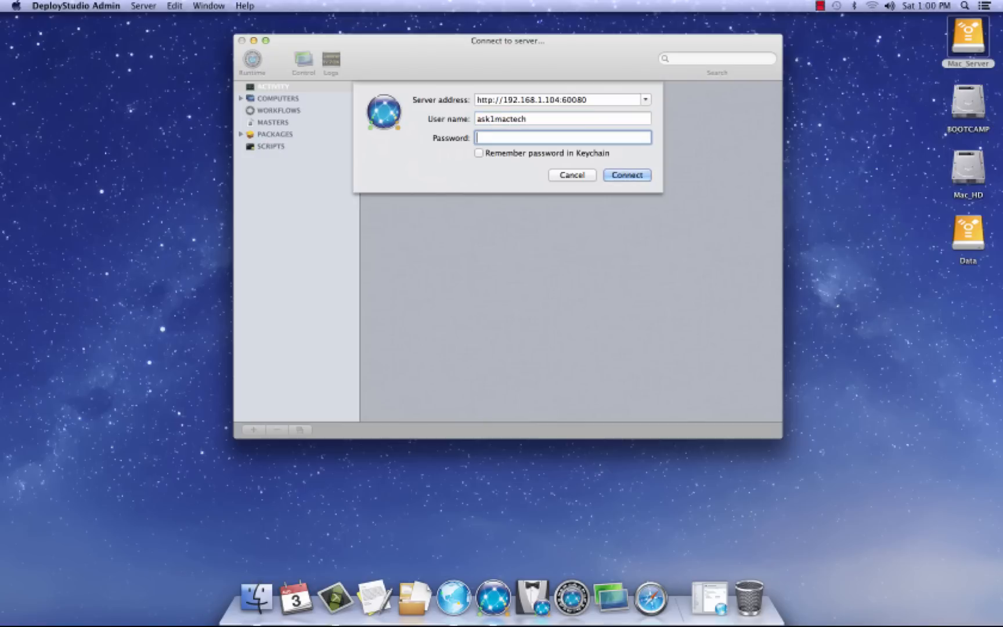
pyautogui.write('password')
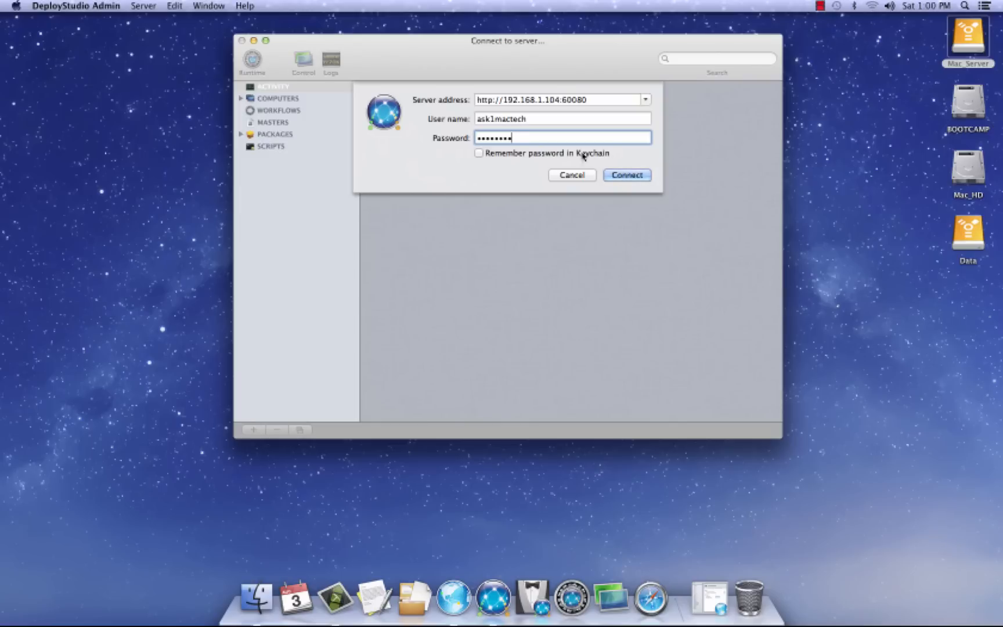
pyautogui.click(626, 175)
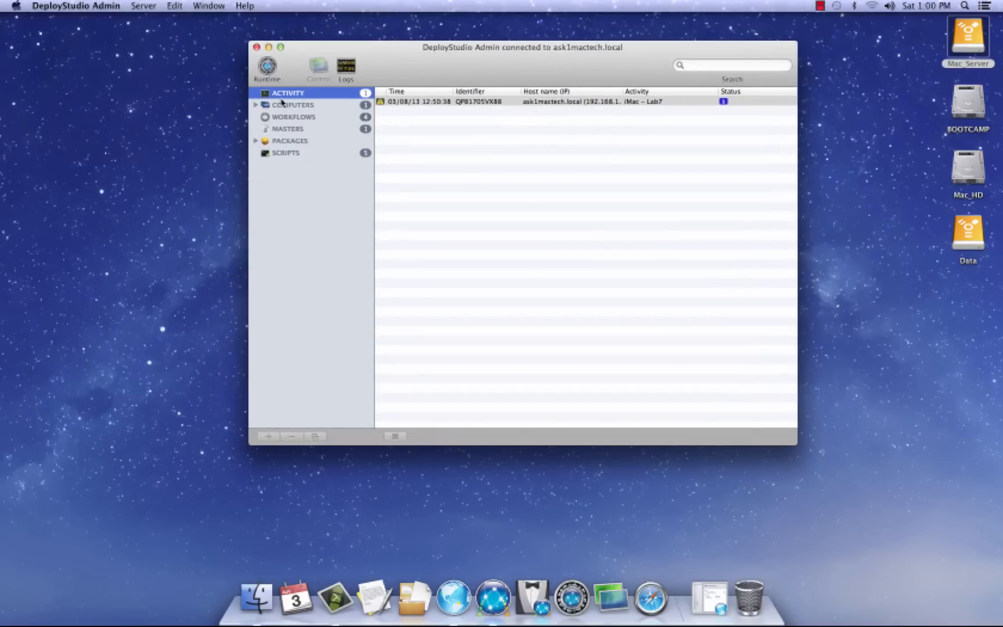
pyautogui.moveTo(280, 121)
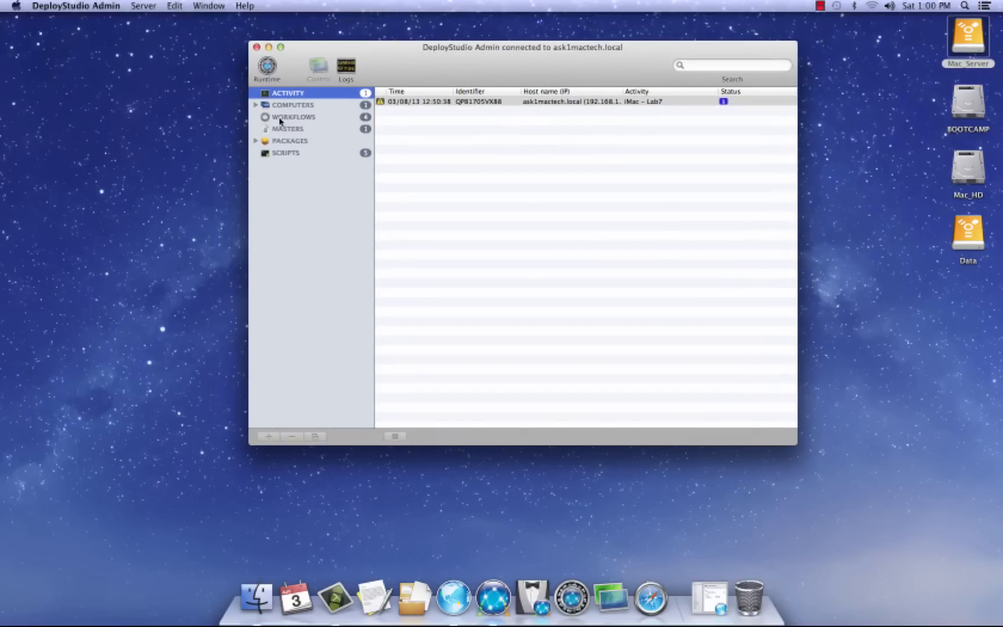
# Browse Create a master, Install a package, Restore, and Triple-OS workflows, ending on Restore a master
pyautogui.click(293, 116)
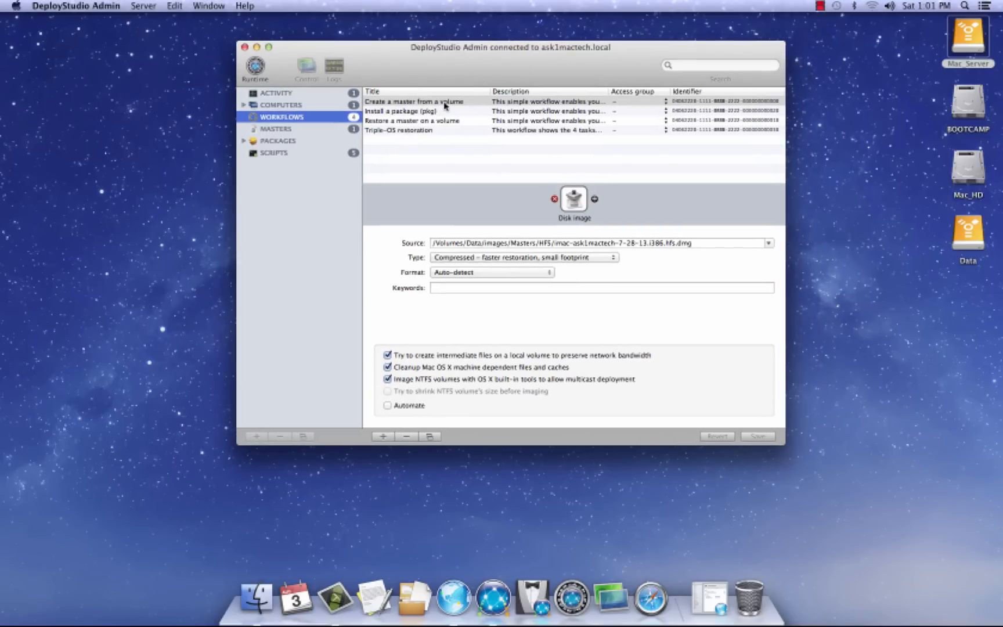
pyautogui.click(415, 101)
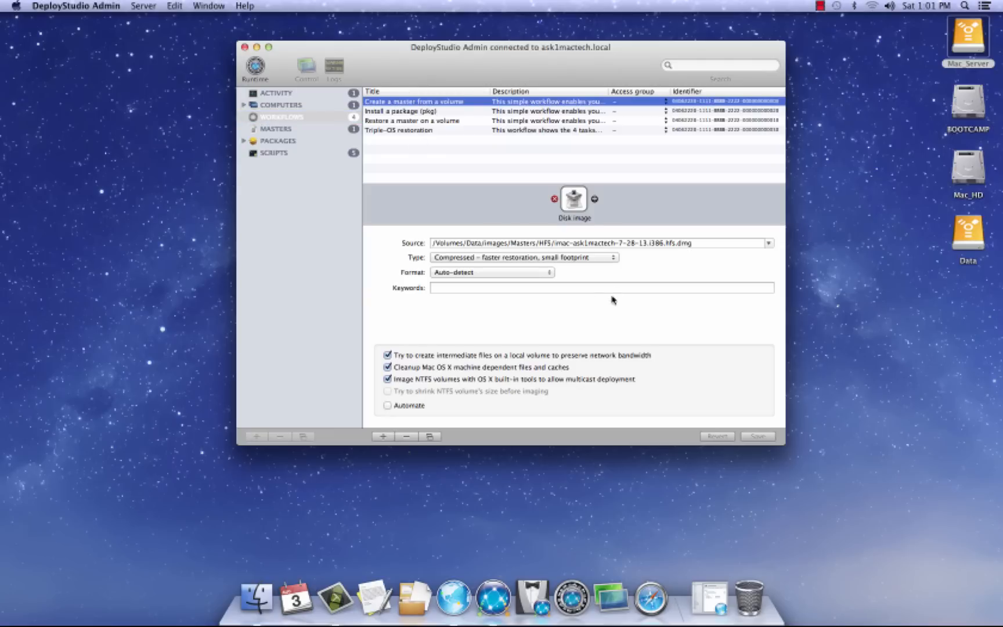
pyautogui.moveTo(522, 345)
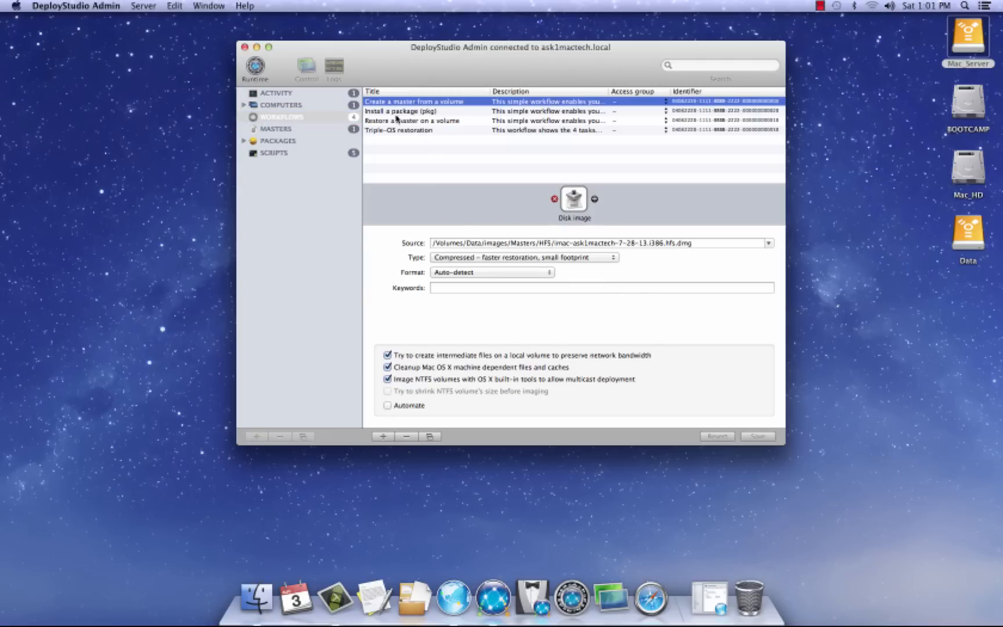
pyautogui.click(415, 111)
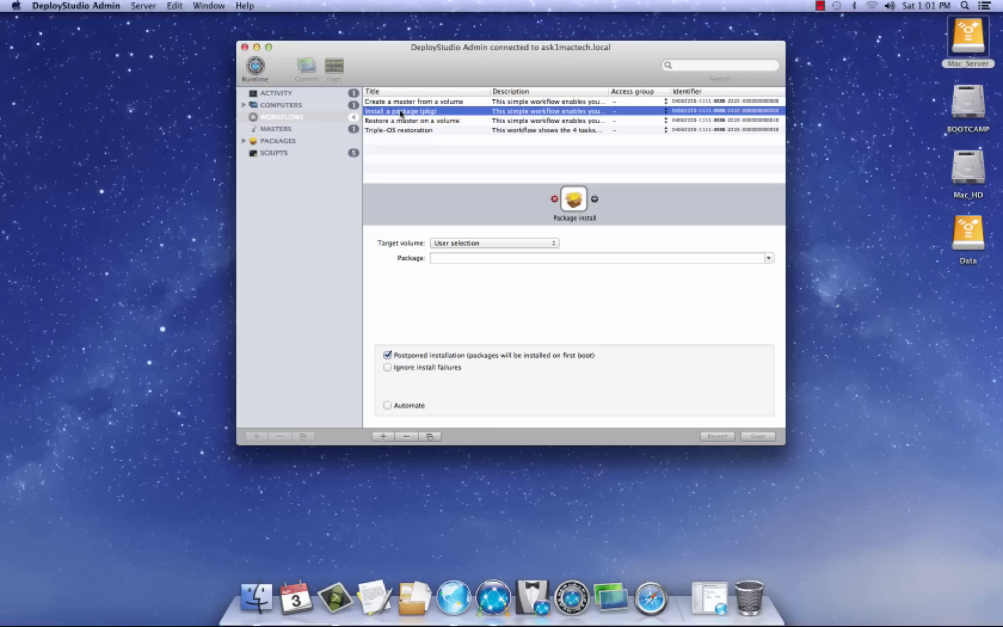
pyautogui.moveTo(422, 121)
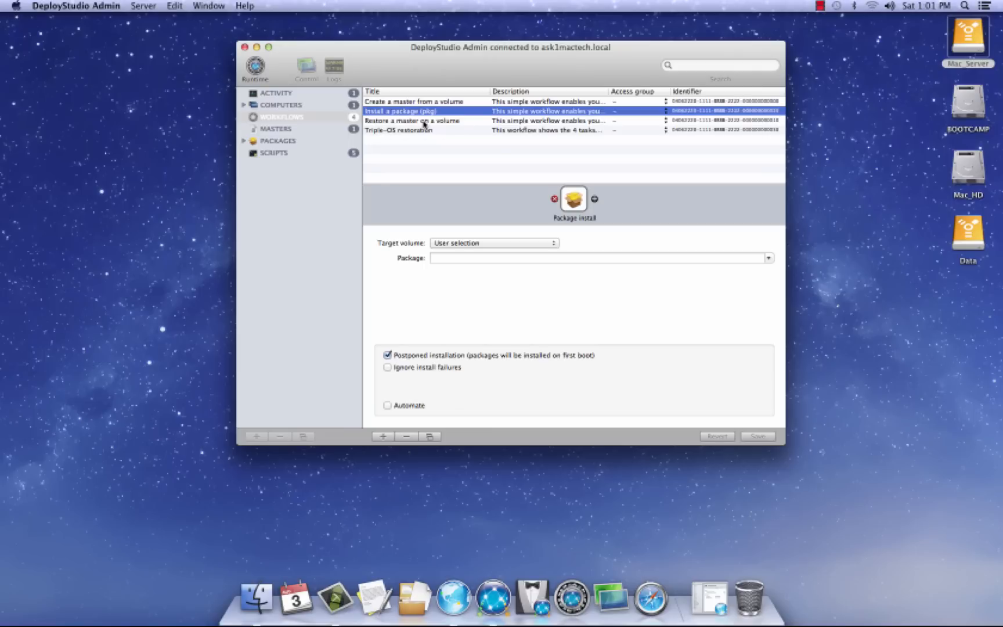
pyautogui.click(412, 120)
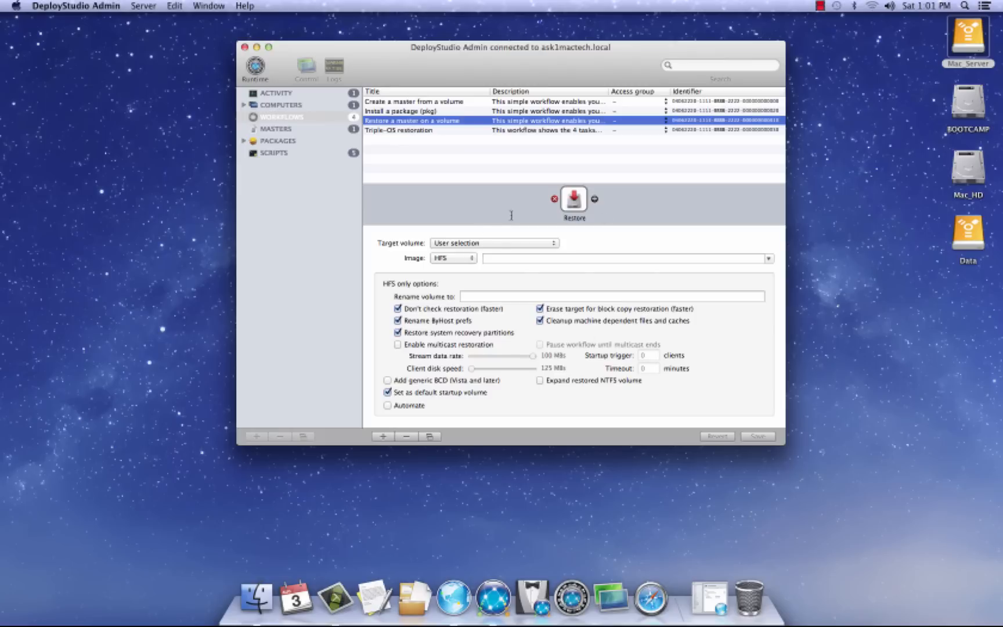
pyautogui.moveTo(405, 159)
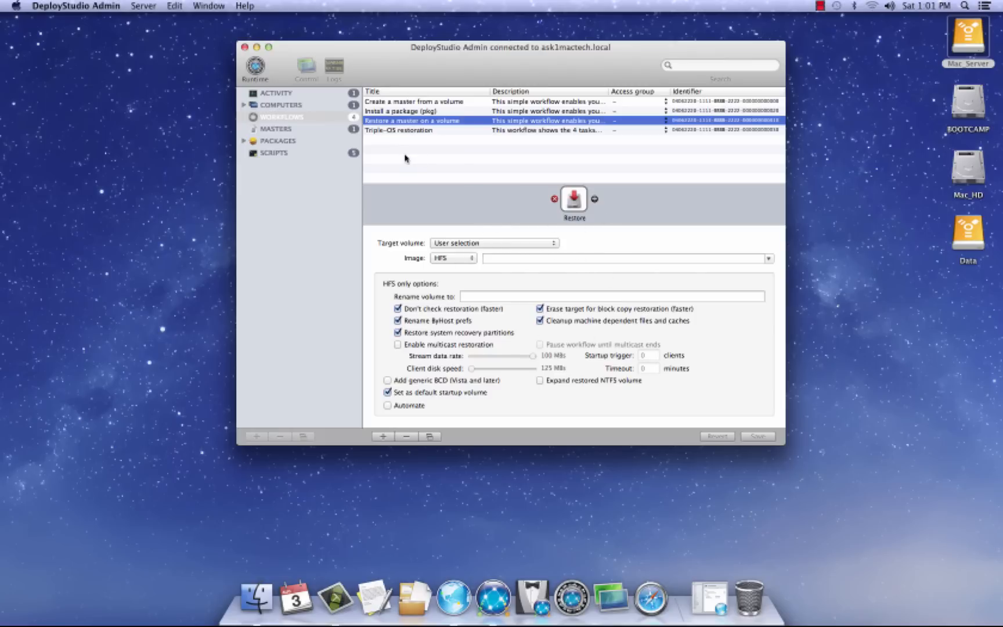
pyautogui.click(399, 130)
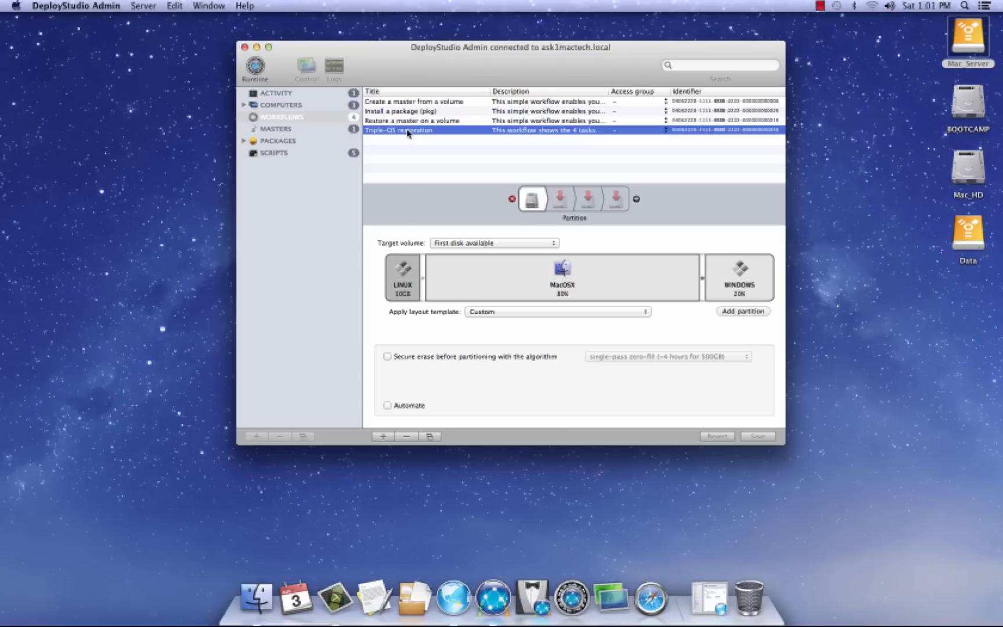
pyautogui.moveTo(441, 53)
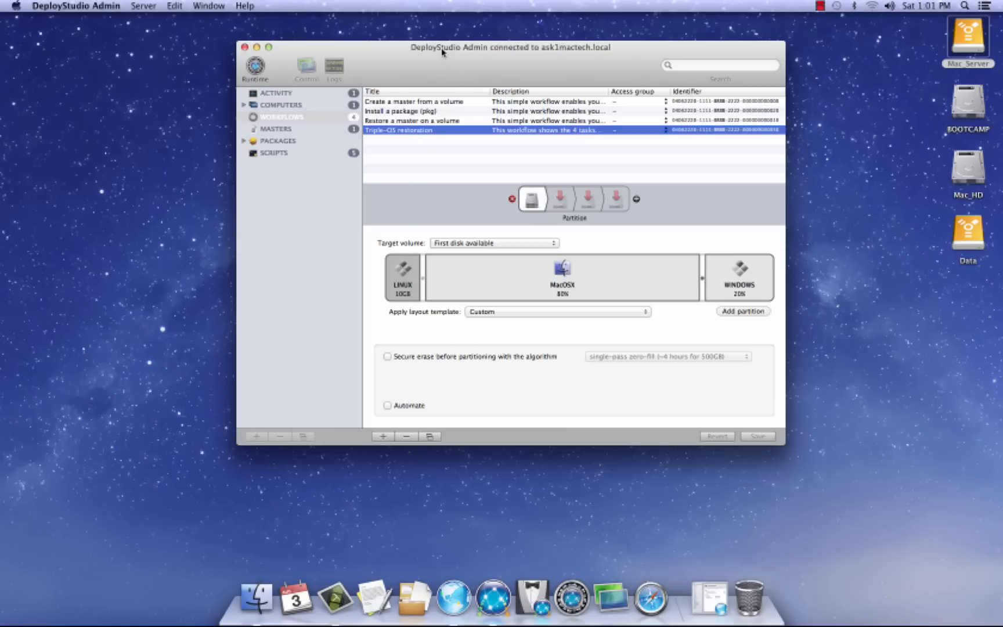
pyautogui.click(415, 120)
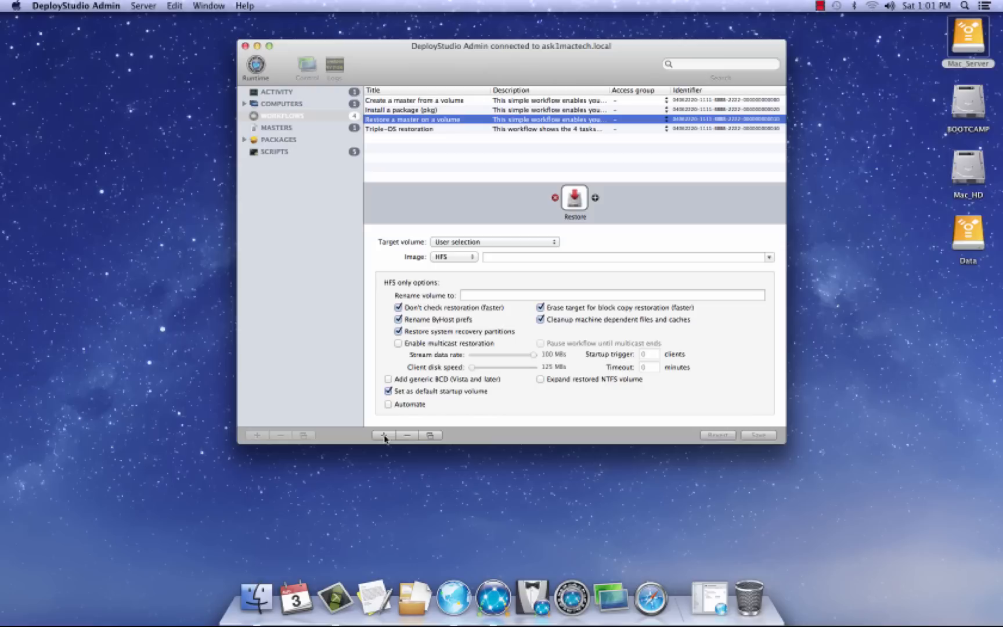
# Add a new workflow, rename Workflow 5 to Maclab7, and select it
pyautogui.click(383, 435)
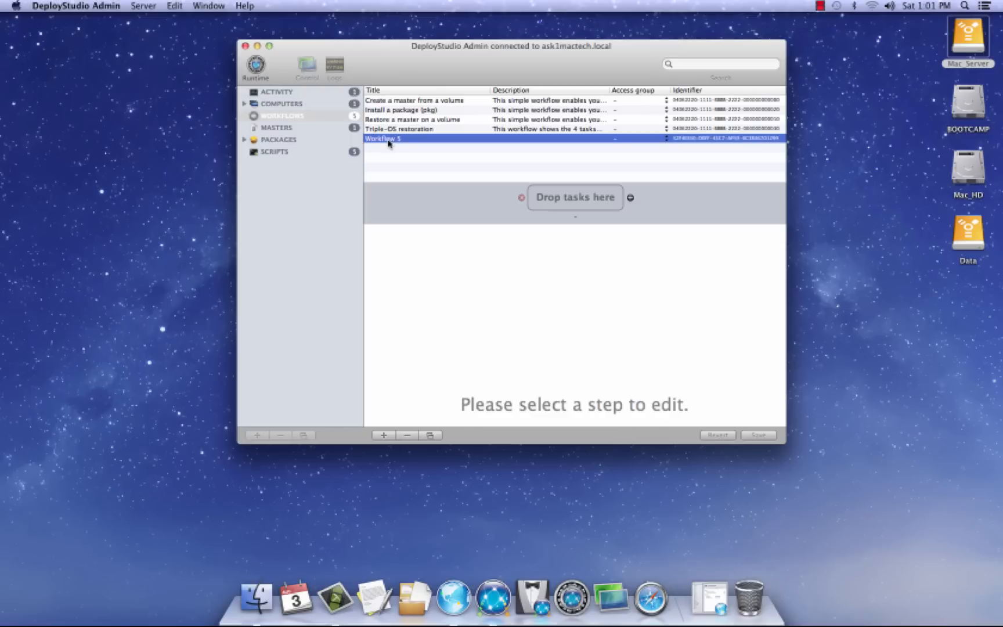
pyautogui.doubleClick(383, 138)
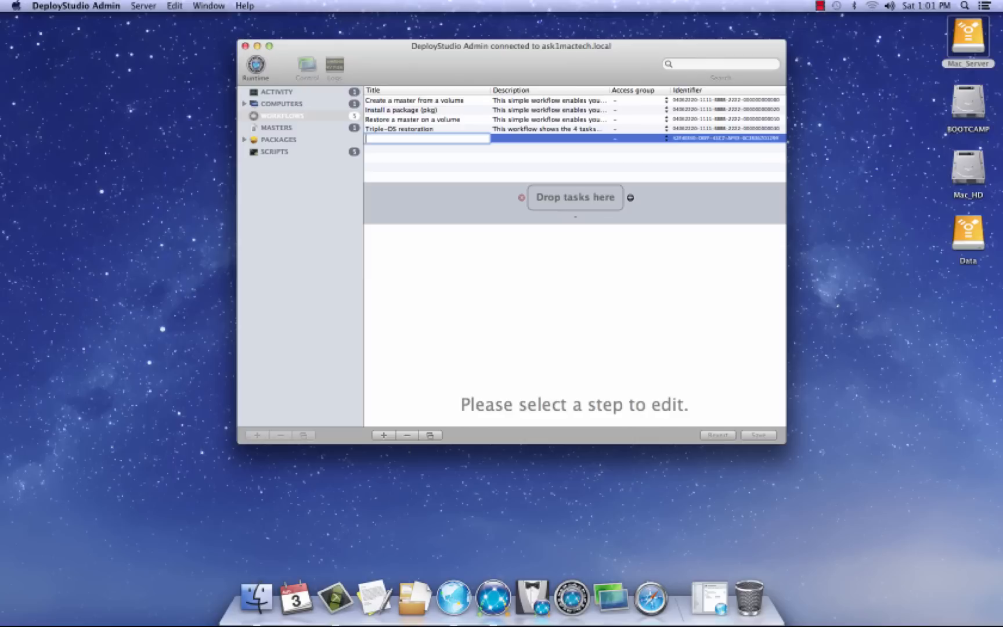
pyautogui.write('Mac')
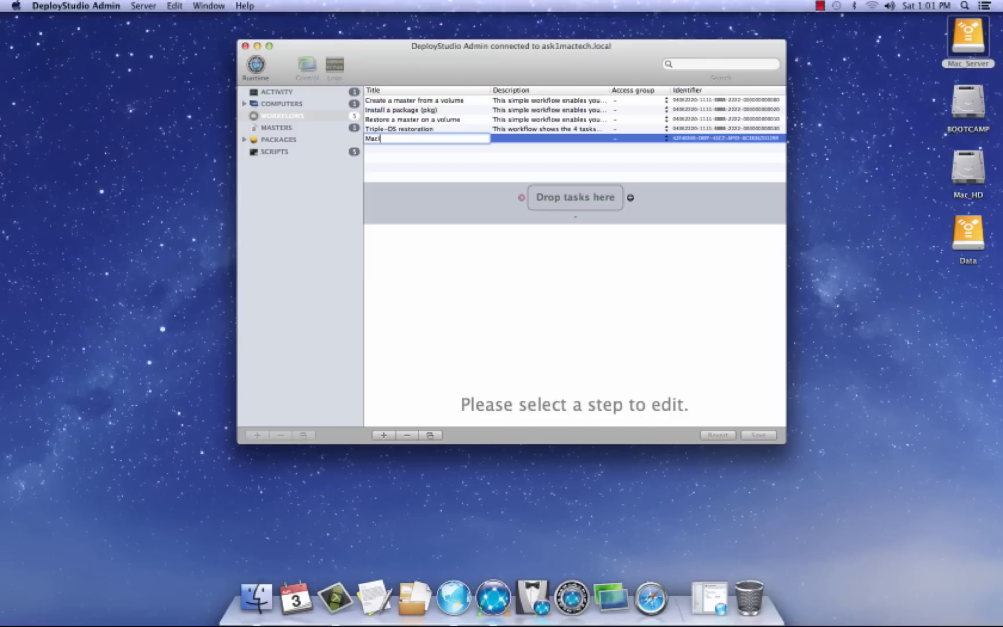
pyautogui.write('lab7')
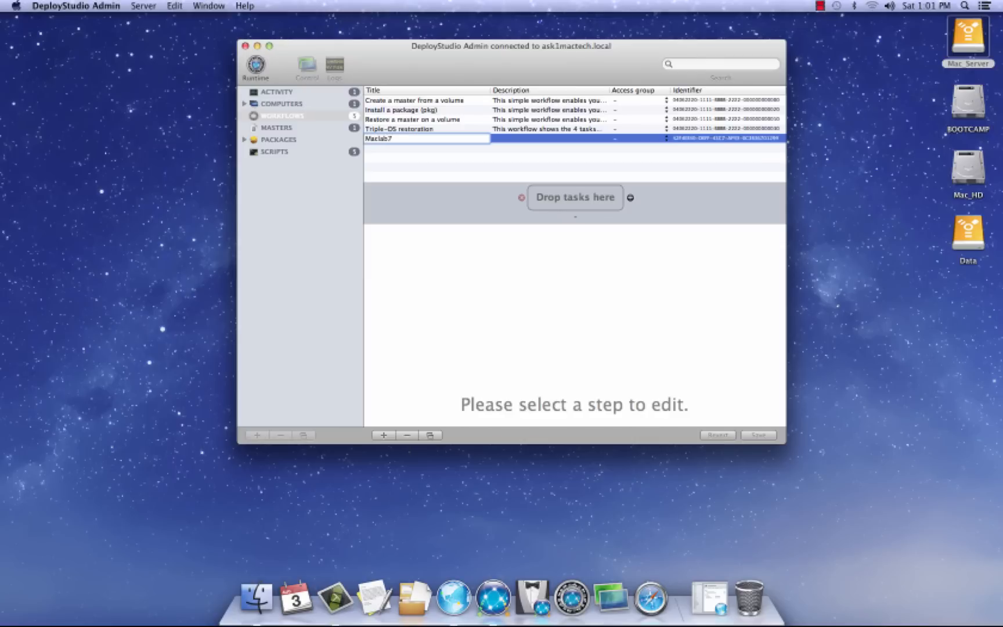
pyautogui.click(400, 128)
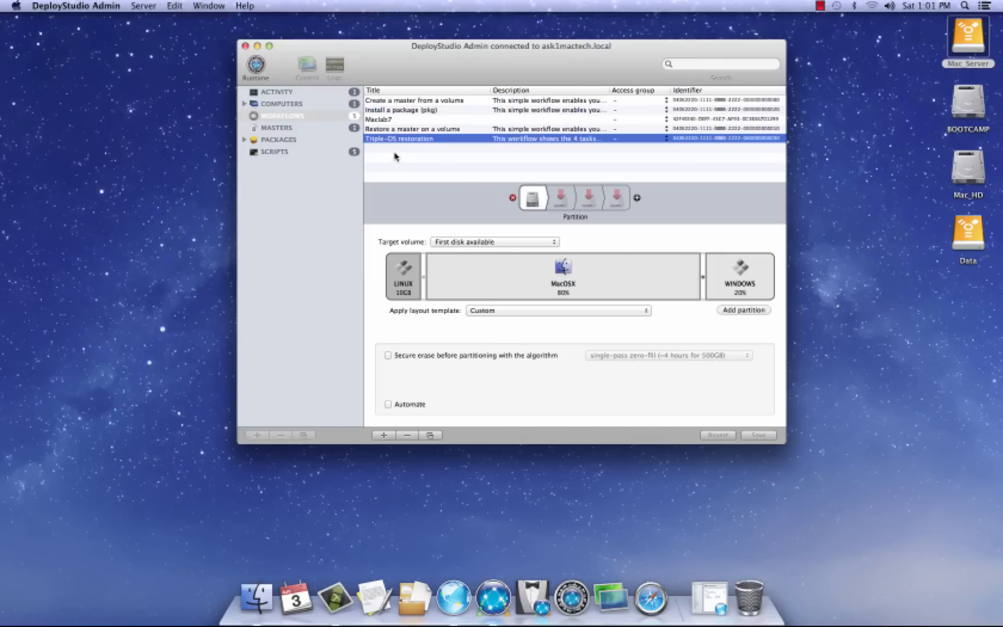
pyautogui.click(377, 119)
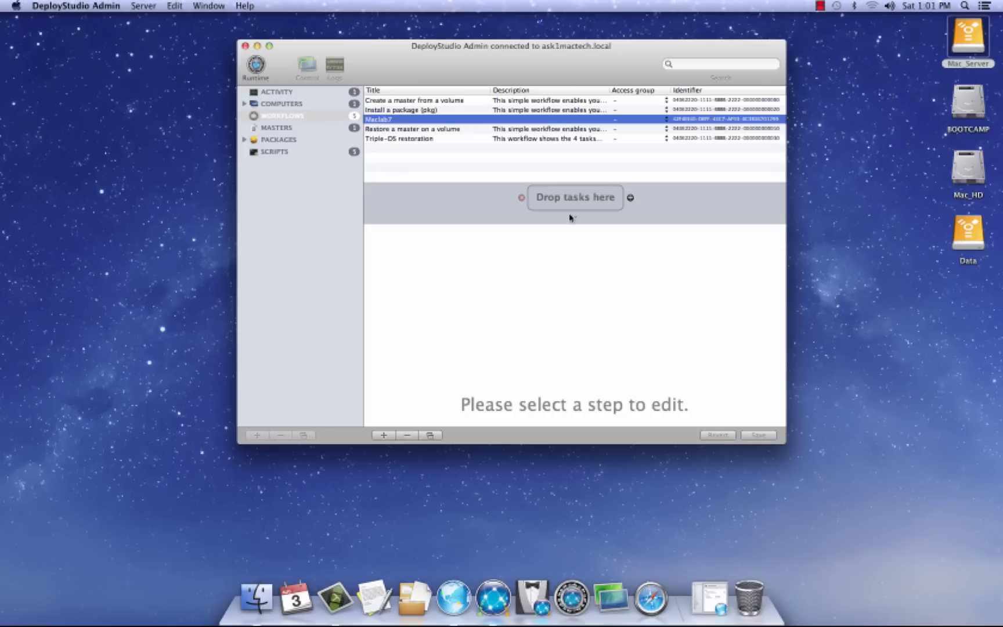
pyautogui.moveTo(607, 308)
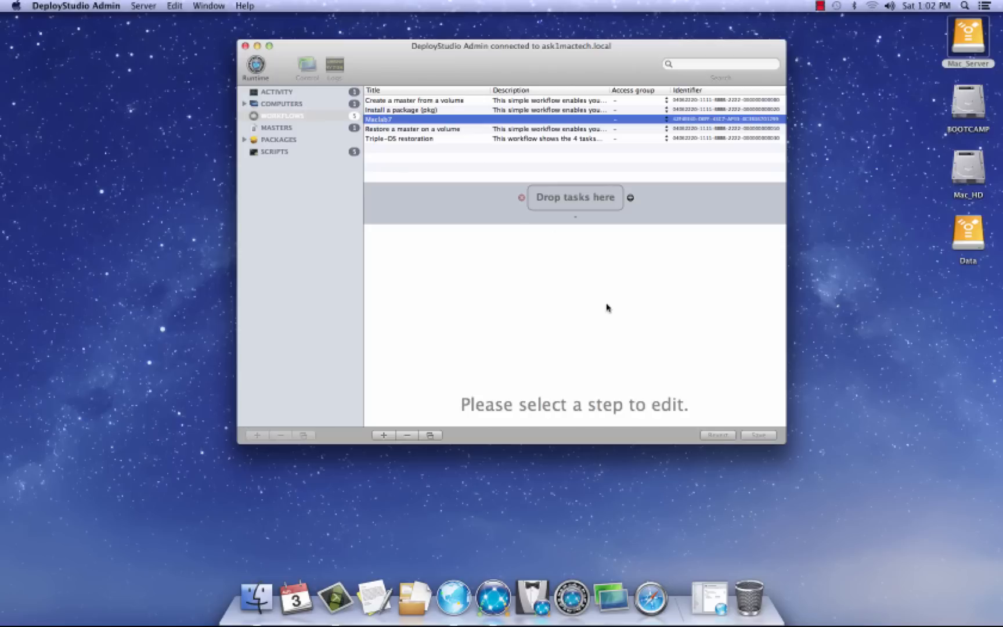
pyautogui.moveTo(630, 203)
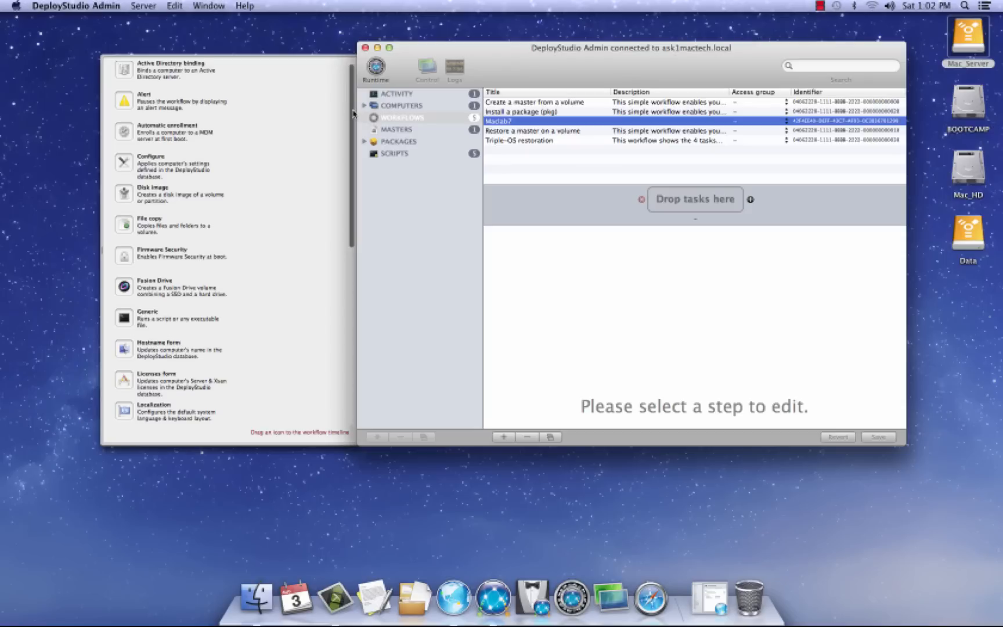
# Drag the Restore task from the palette onto the Maclab7 workflow timeline
pyautogui.scroll(-3)
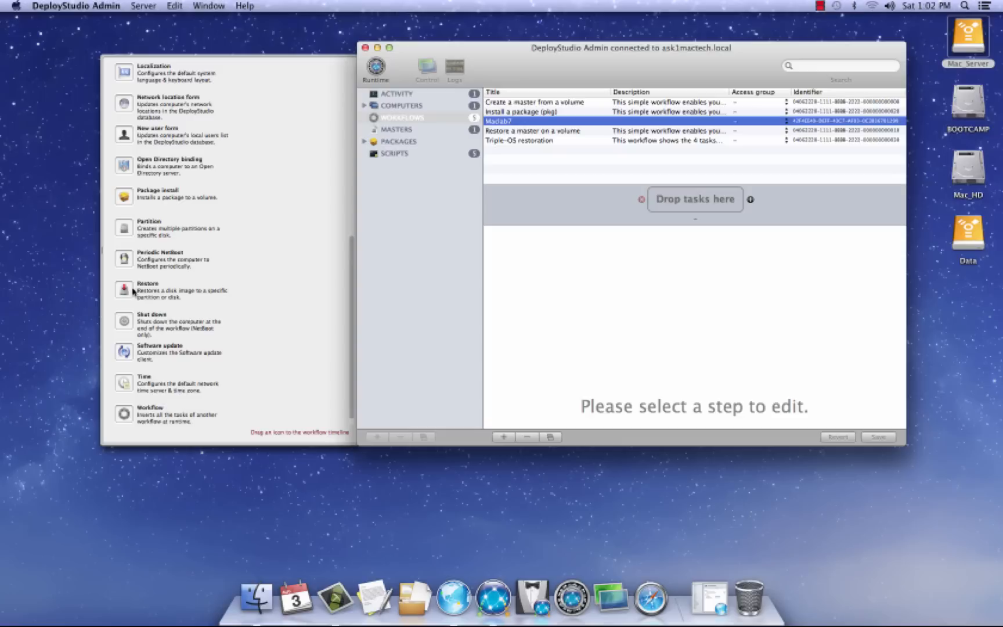
pyautogui.moveTo(198, 296)
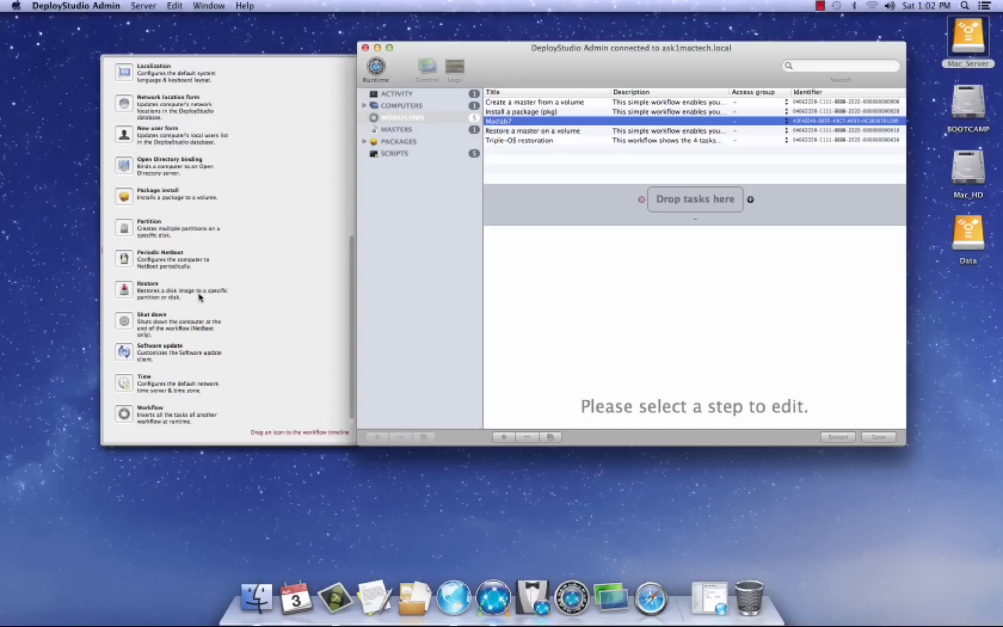
pyautogui.moveTo(121, 295)
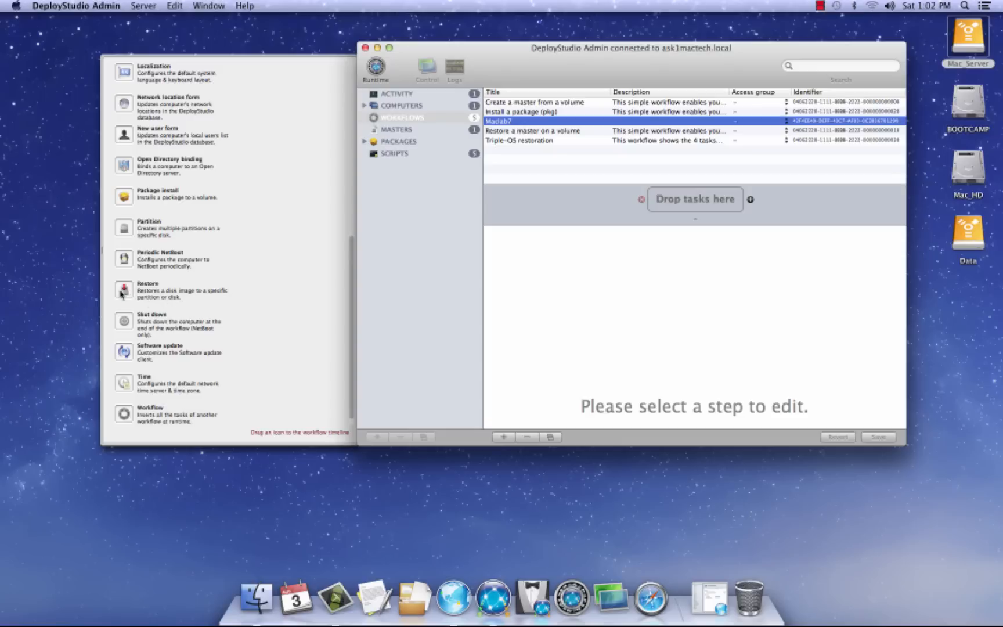
pyautogui.moveTo(120, 289); pyautogui.dragTo(564, 280)
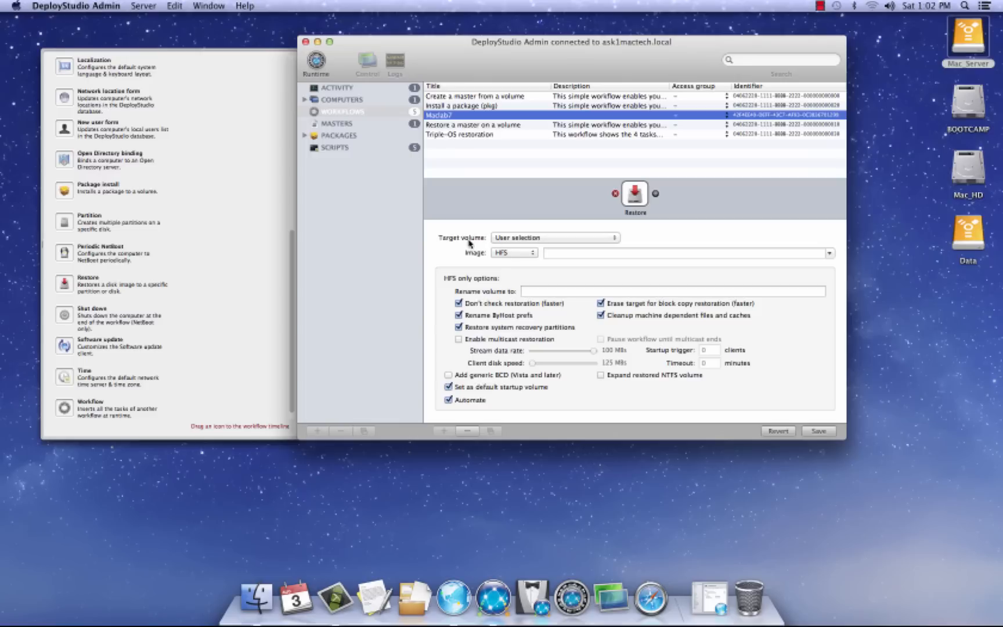
# Set the Restore target volume to 'First disk available' and open the Data drive
pyautogui.click(554, 238)
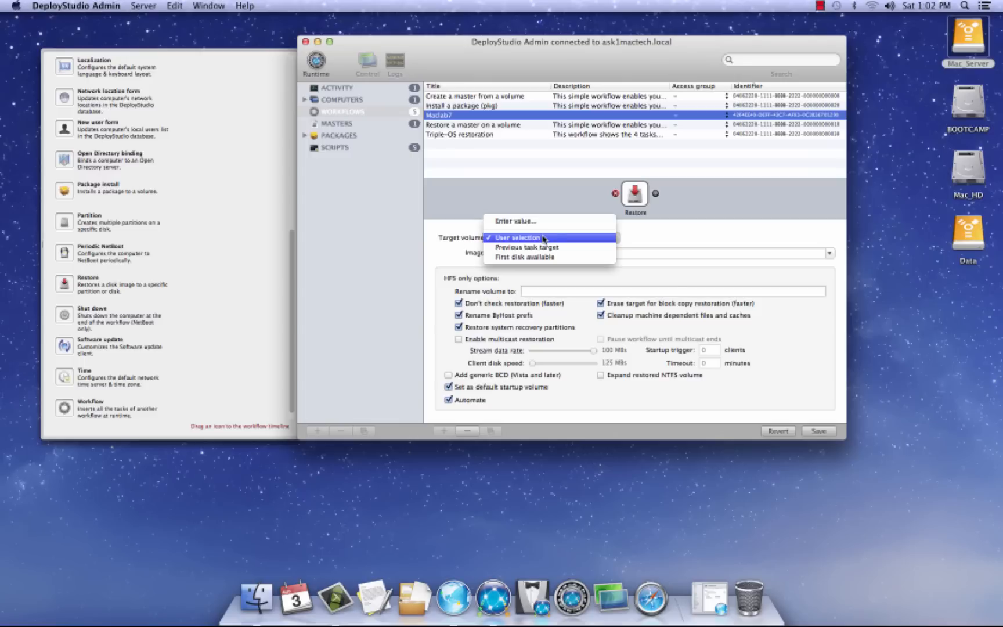
pyautogui.click(526, 256)
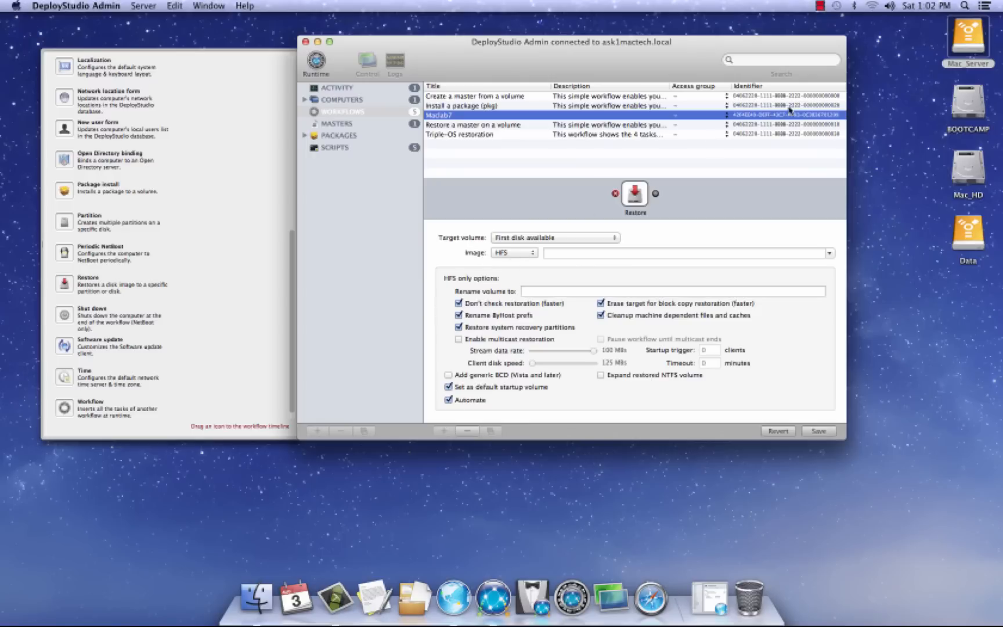
pyautogui.doubleClick(966, 230)
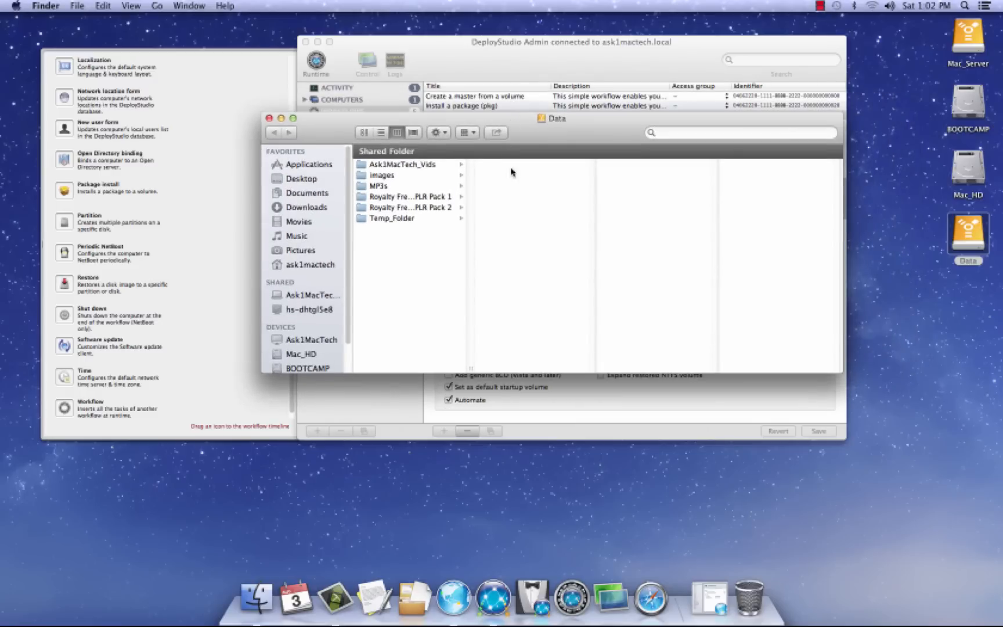
# Browse to images › Masters › HFS on the Data drive
pyautogui.click(382, 174)
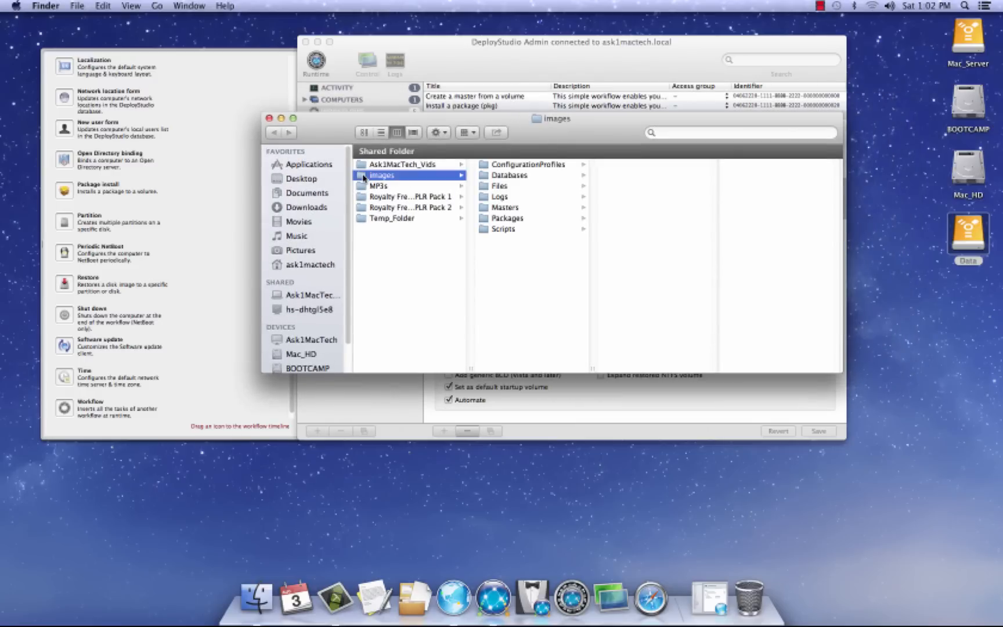
pyautogui.click(506, 206)
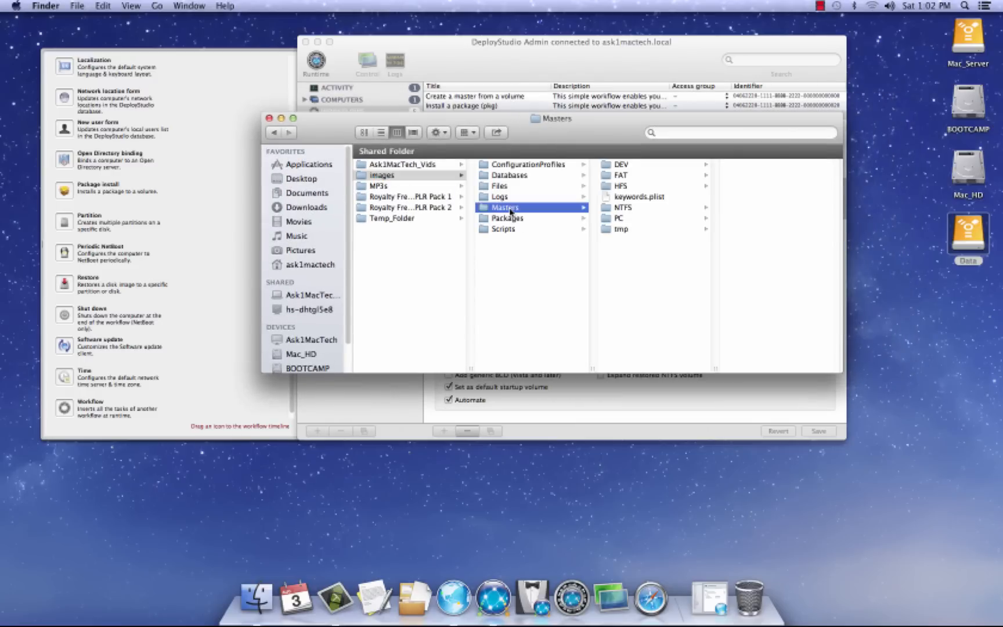
pyautogui.click(626, 185)
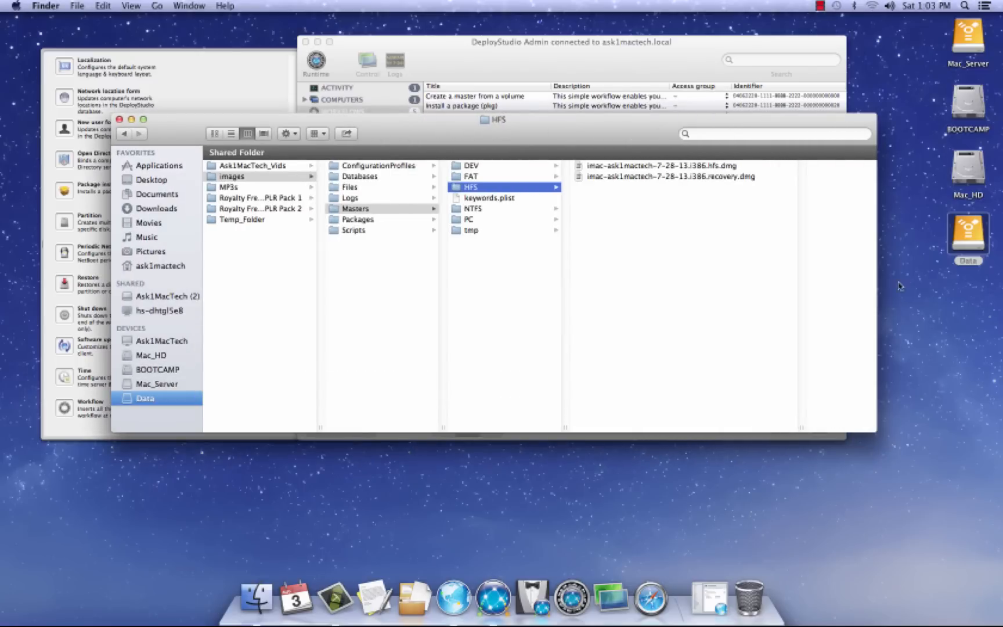
pyautogui.moveTo(637, 173)
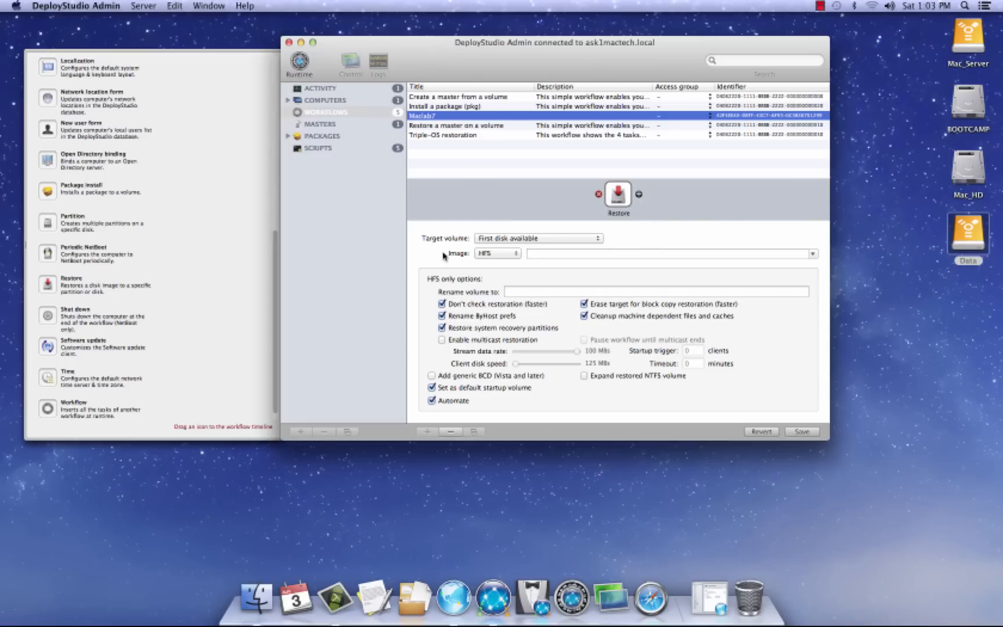
pyautogui.moveTo(487, 260)
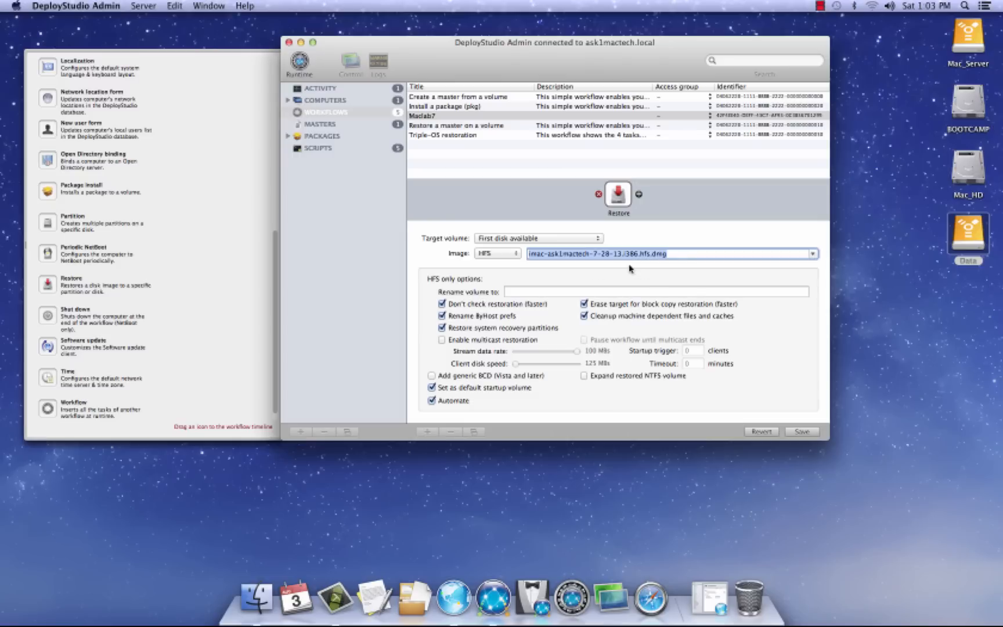
pyautogui.moveTo(595, 289)
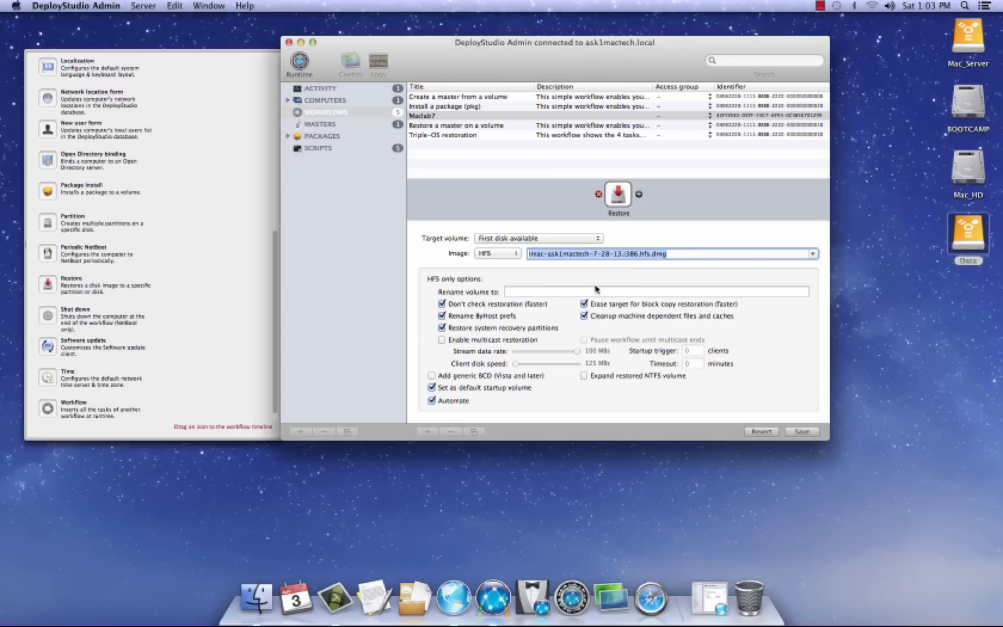
pyautogui.moveTo(457, 300)
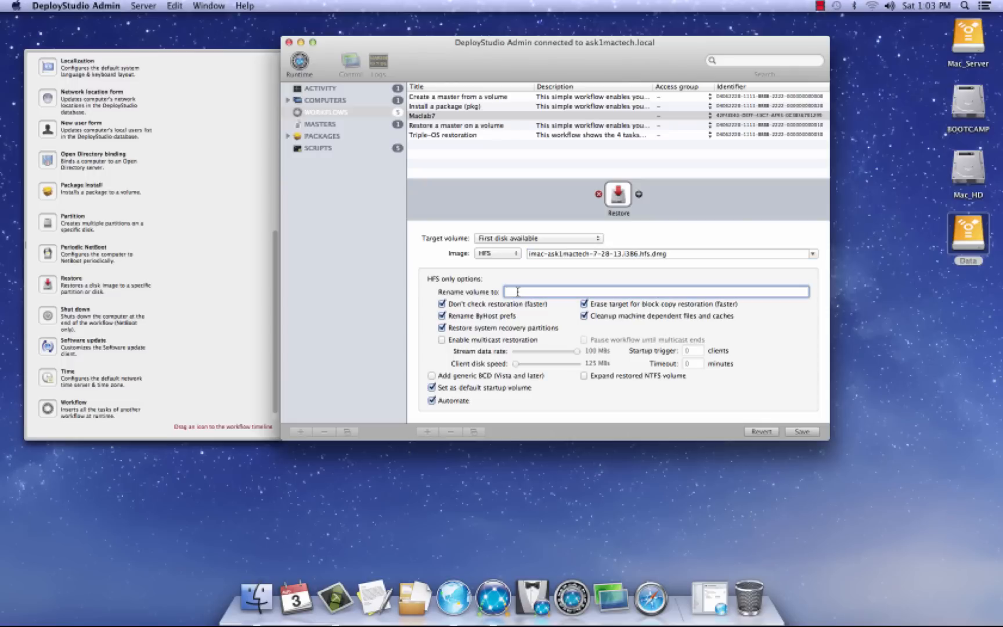
# Enter Mac_HD in the Restore step's 'Rename volume to' field
pyautogui.write('Mac_H')
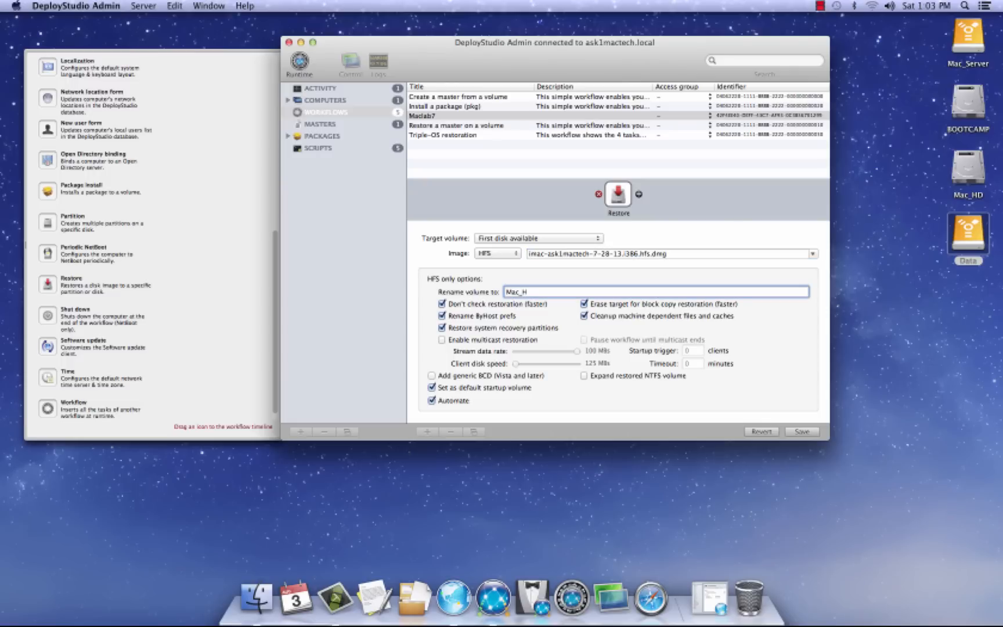
pyautogui.write('D')
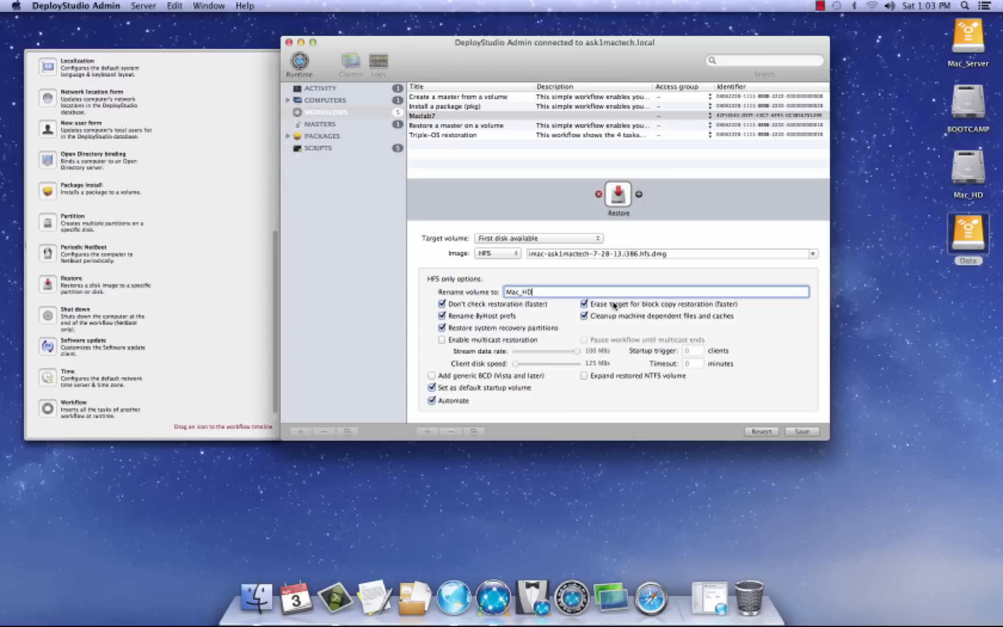
pyautogui.moveTo(654, 312)
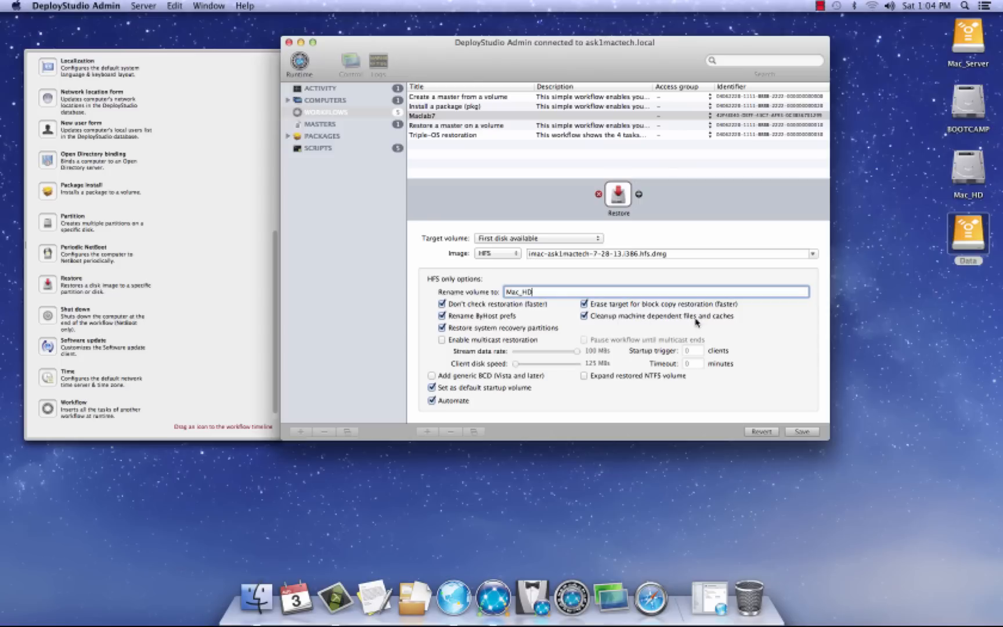
pyautogui.moveTo(508, 330)
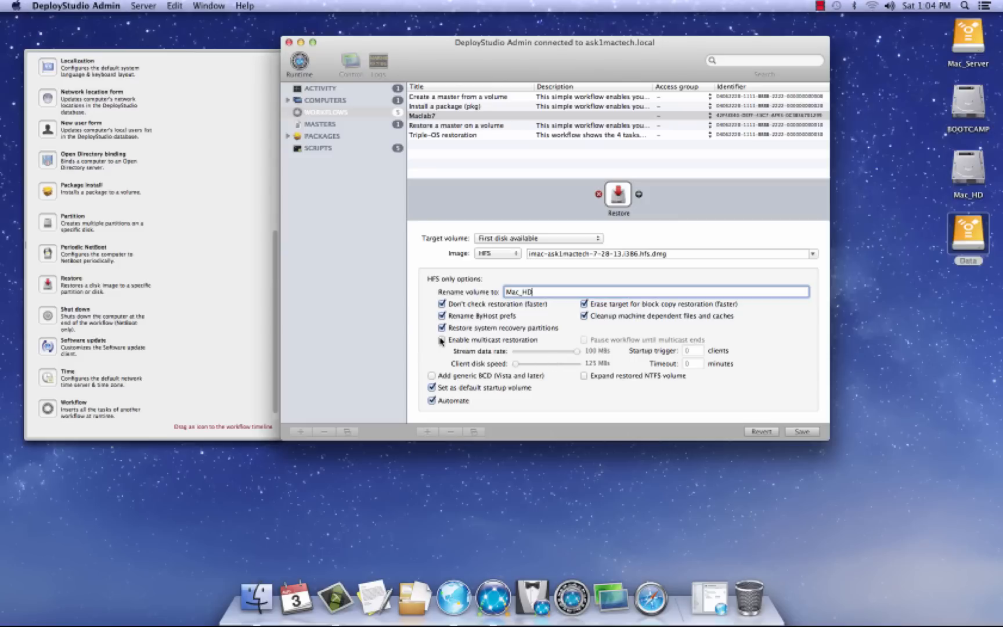
pyautogui.click(441, 339)
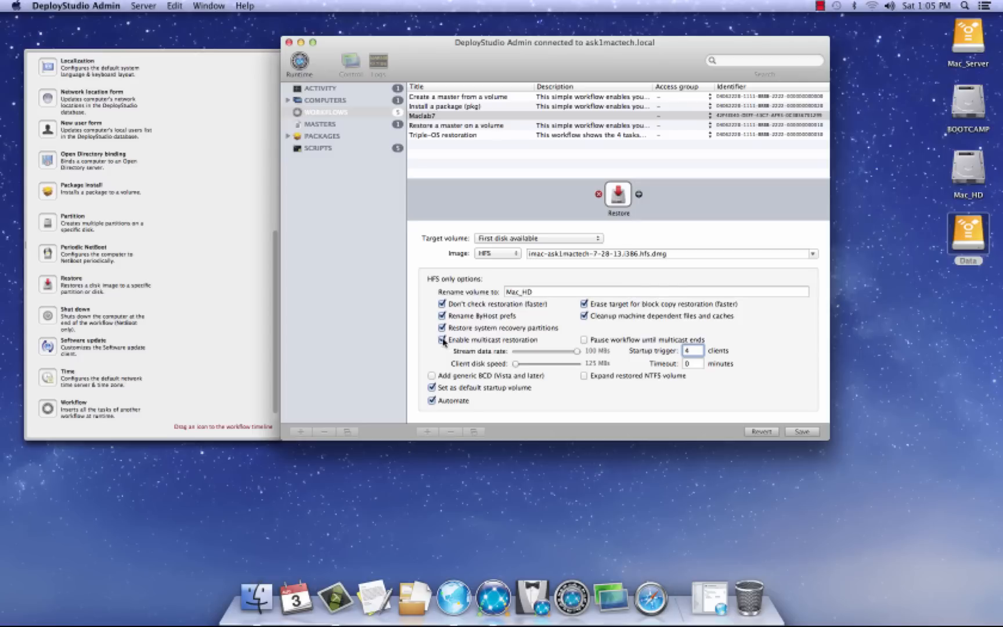
pyautogui.click(443, 340)
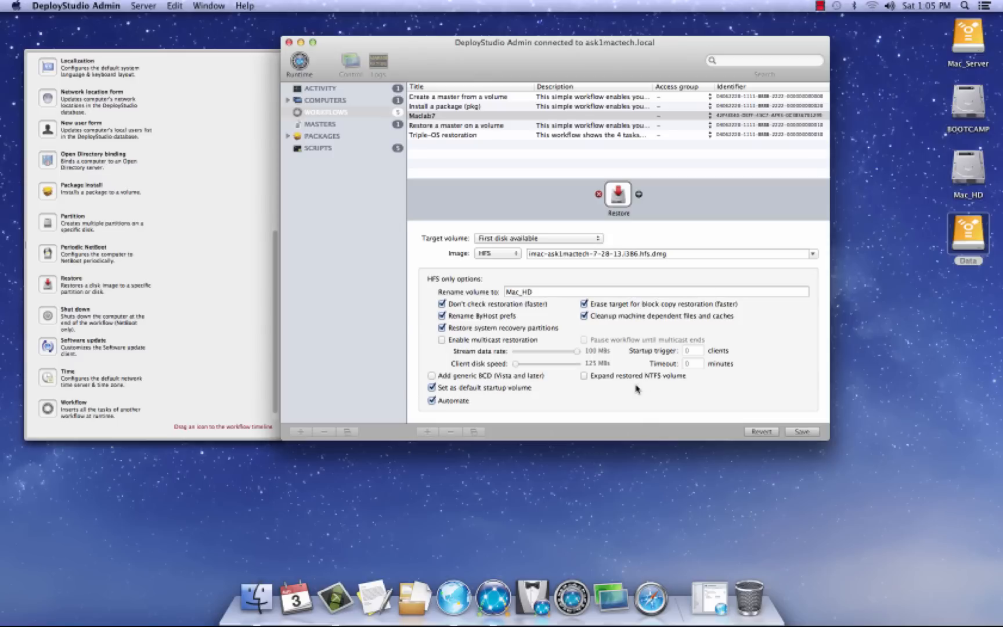
pyautogui.moveTo(499, 403)
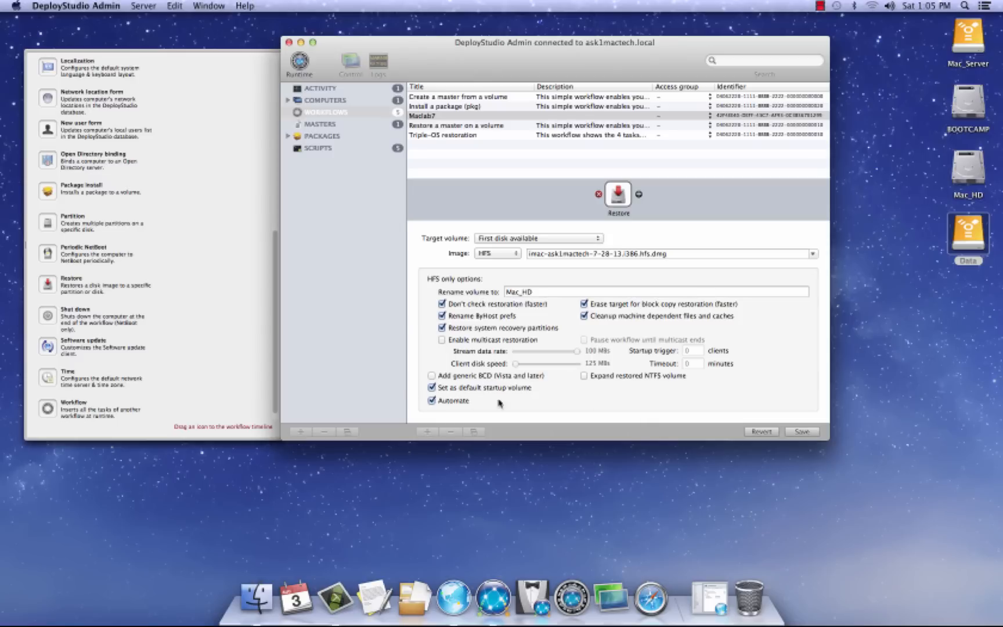
pyautogui.moveTo(520, 395)
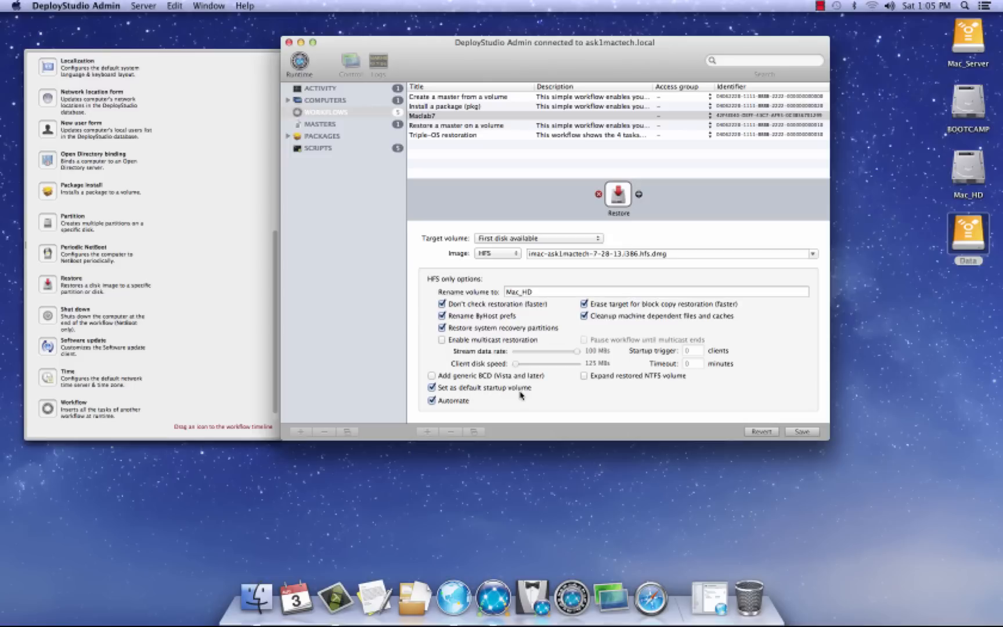
pyautogui.moveTo(525, 395)
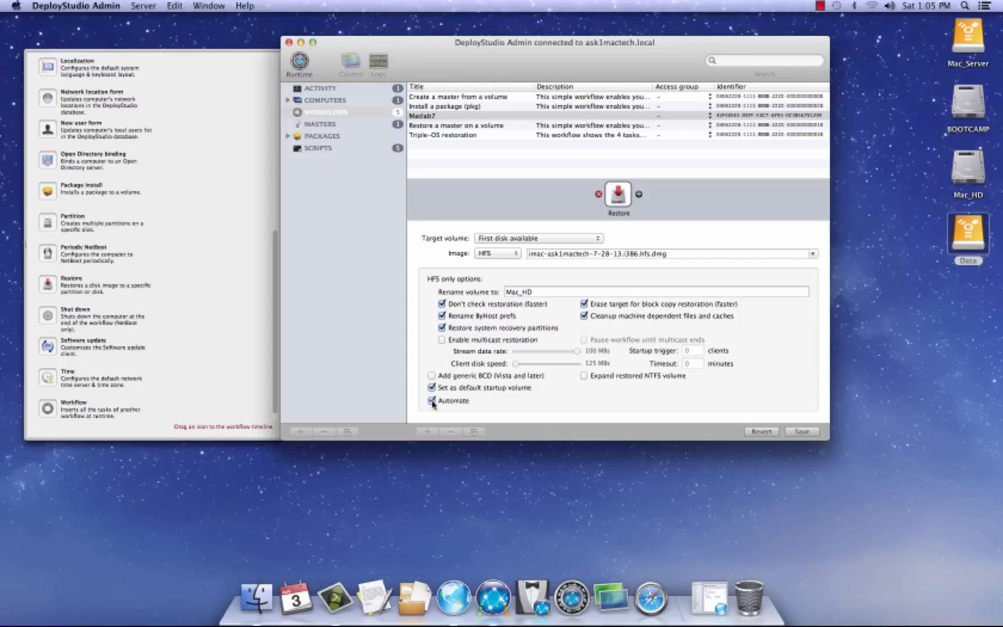
# Toggle the Automate checkbox off, on, then off again, leaving it unticked
pyautogui.click(432, 401)
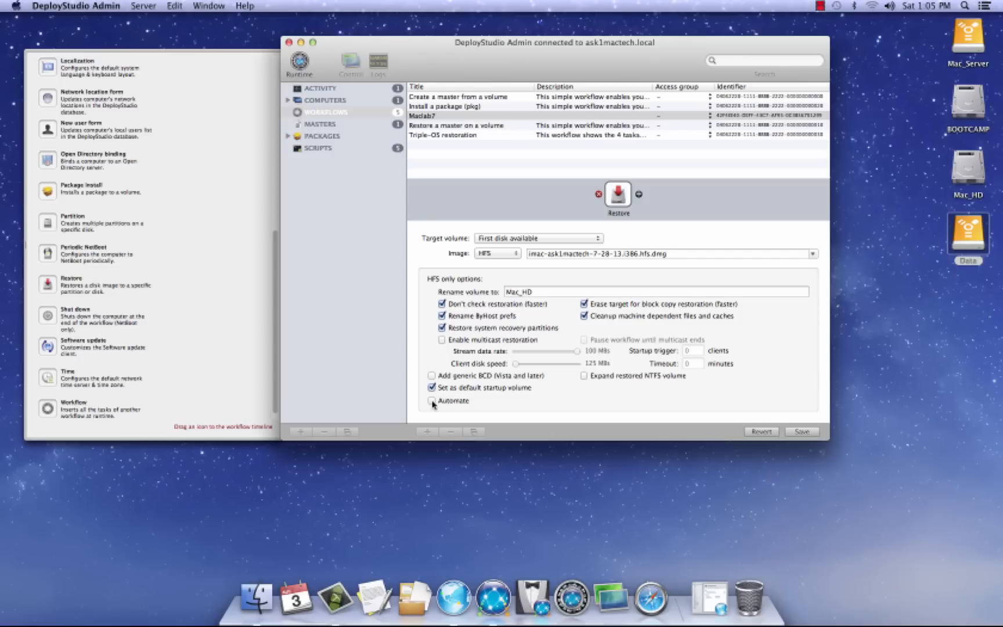
pyautogui.click(430, 401)
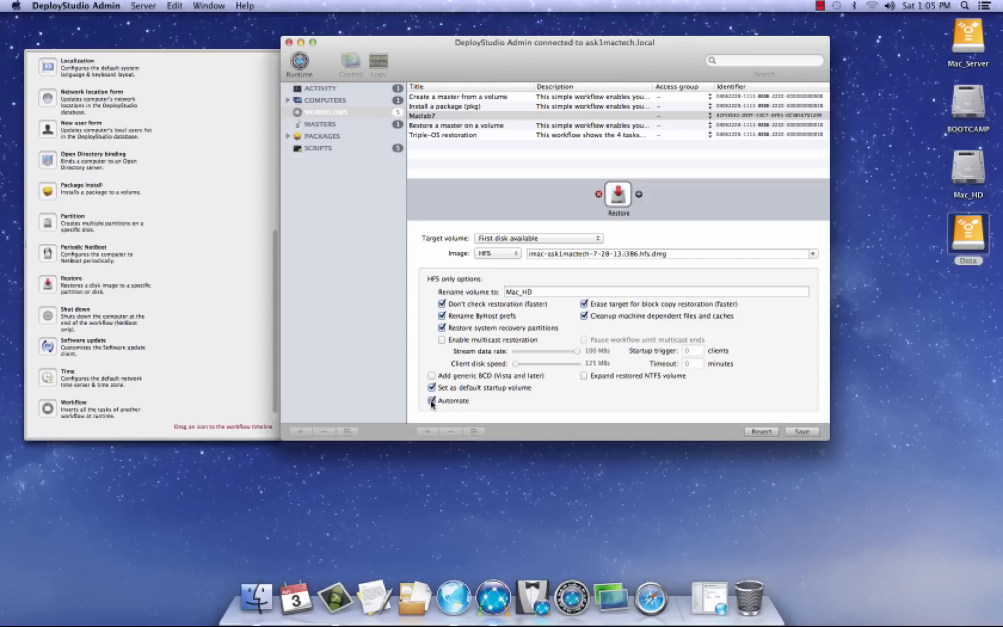
pyautogui.click(432, 401)
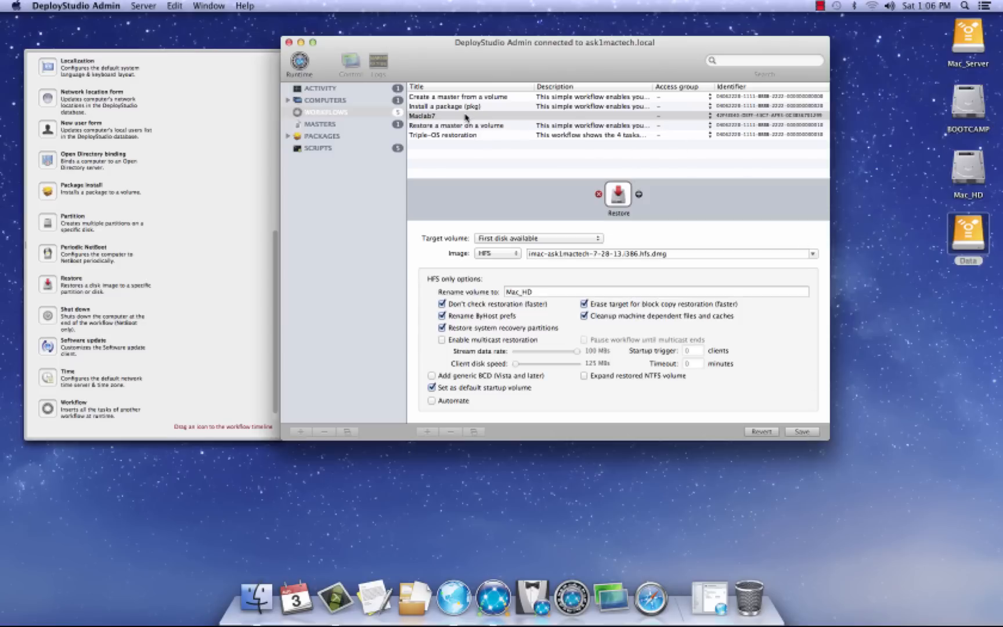
pyautogui.moveTo(521, 46)
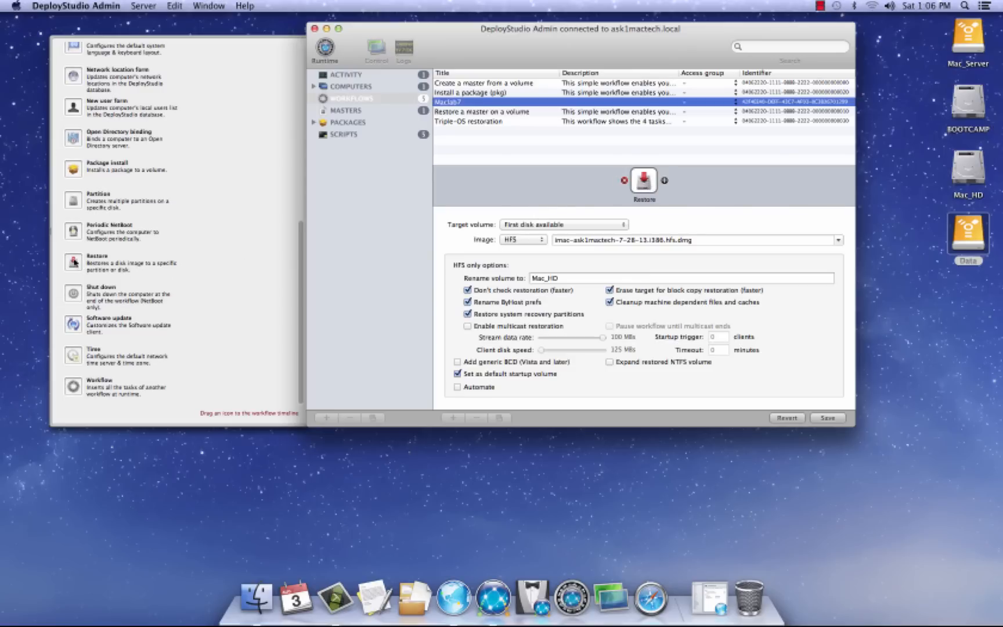
pyautogui.moveTo(488, 227)
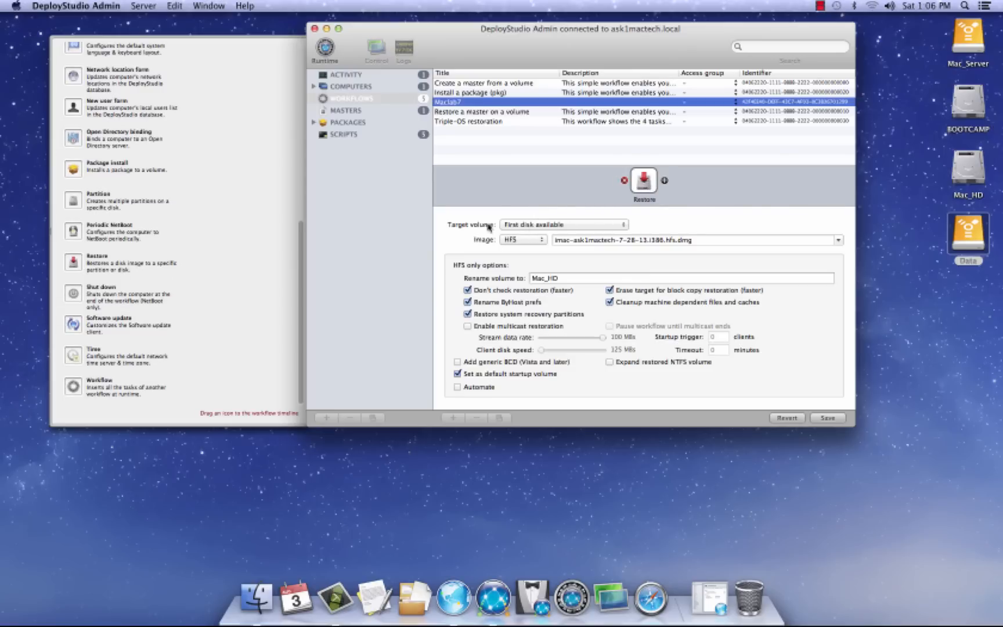
pyautogui.moveTo(512, 230)
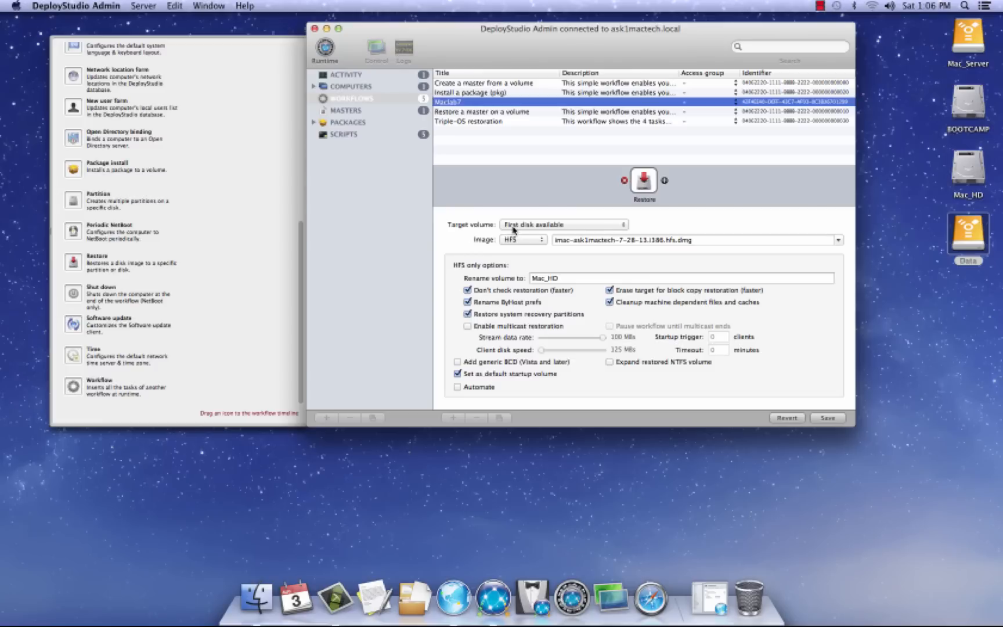
# Enable multicast restoration and set the startup trigger to 4 clients
pyautogui.click(563, 224)
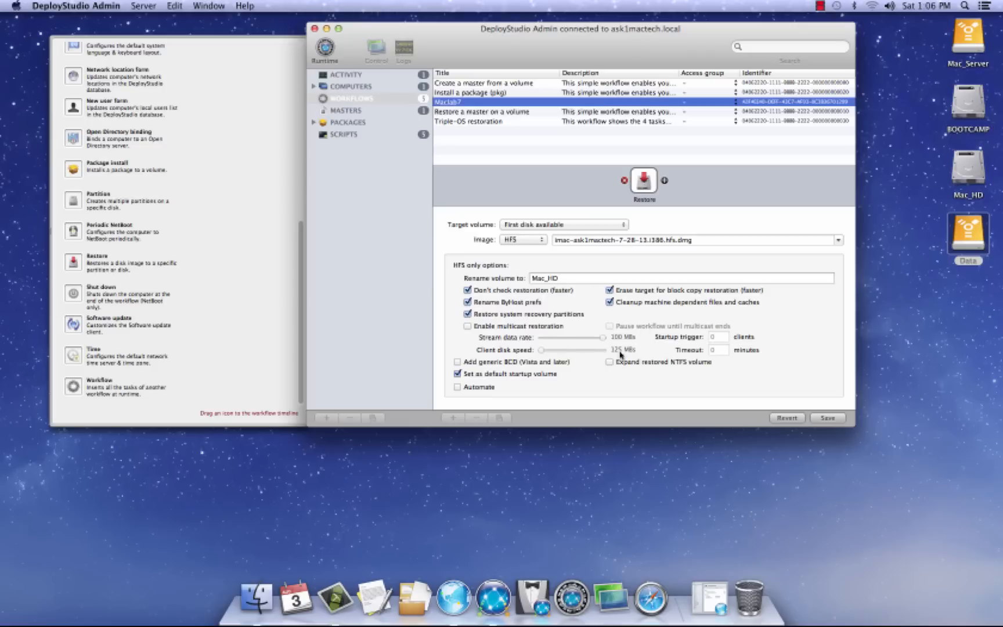
pyautogui.click(468, 325)
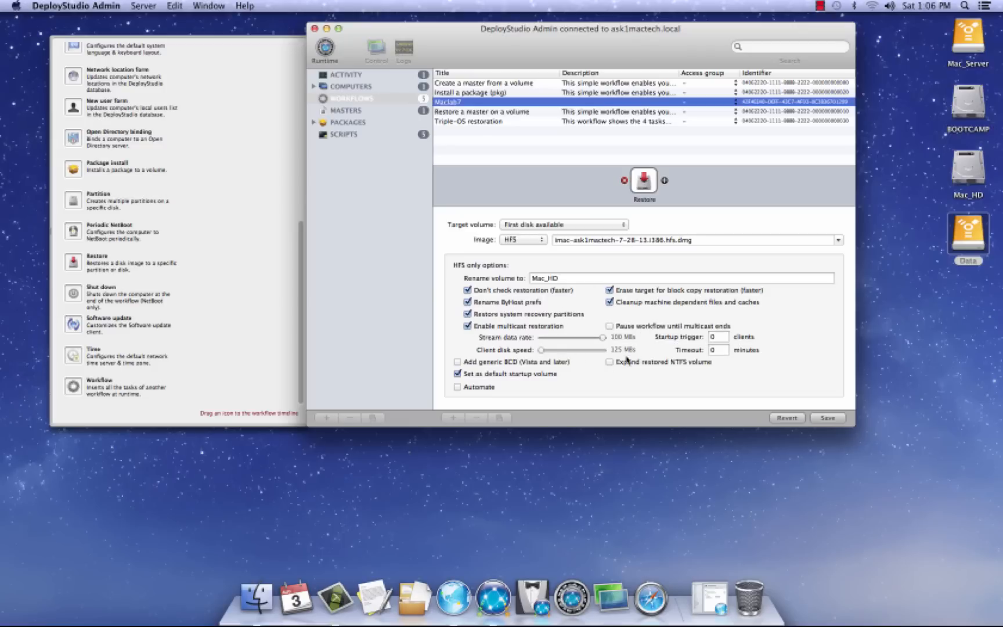
pyautogui.write('4')
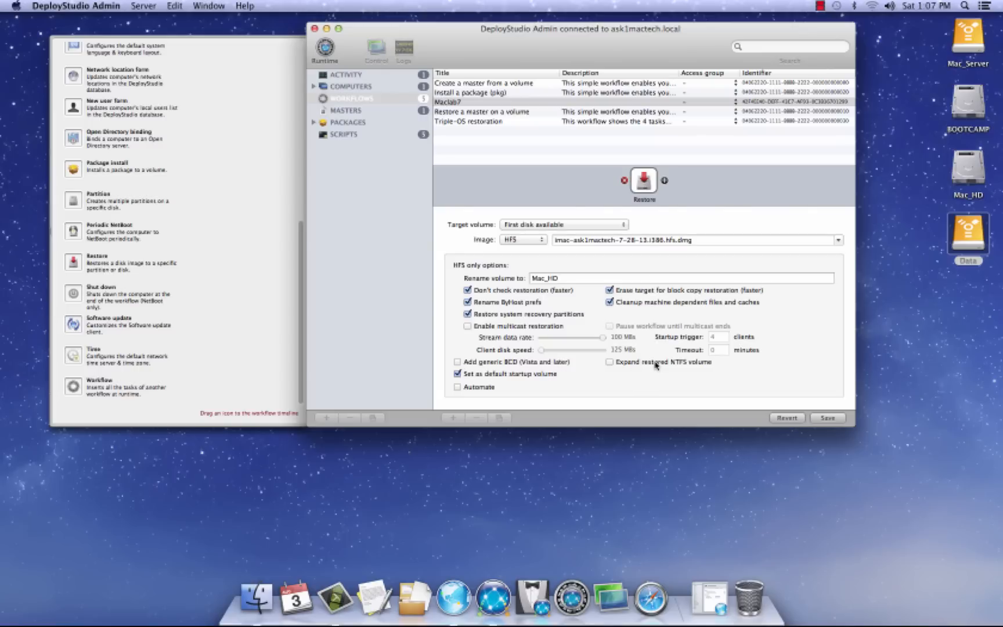
pyautogui.moveTo(904, 220)
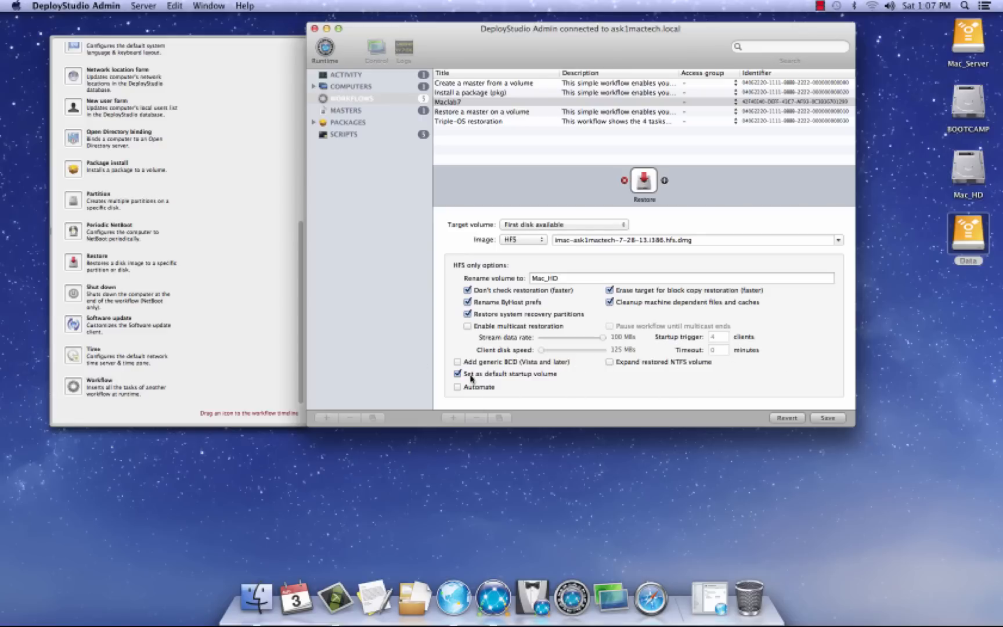
# Return Maclab7's default startup volume and Automate options to their states, then quit DeployStudio Admin
pyautogui.click(457, 374)
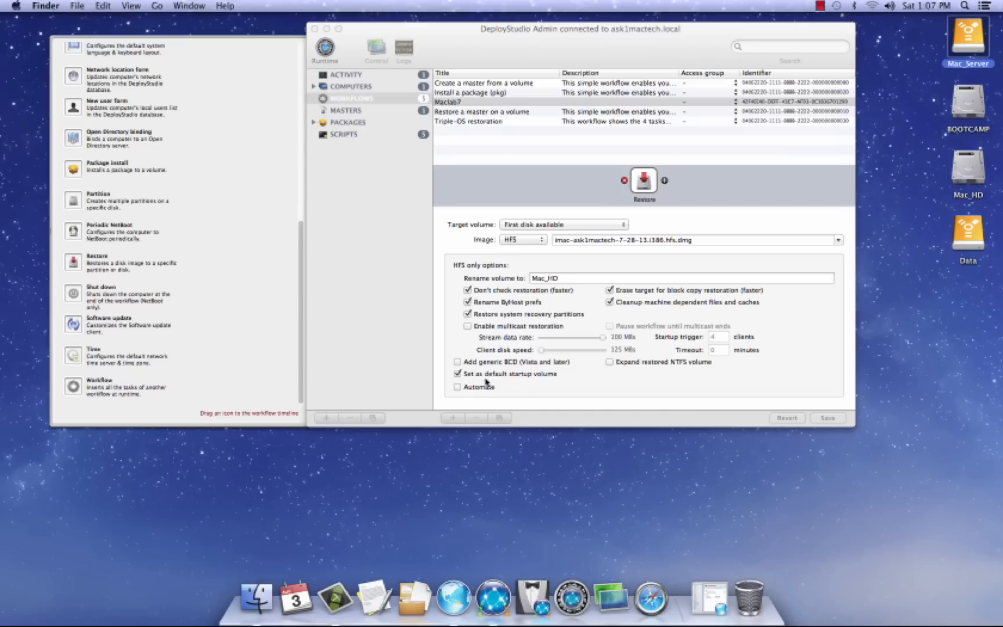
pyautogui.moveTo(536, 377)
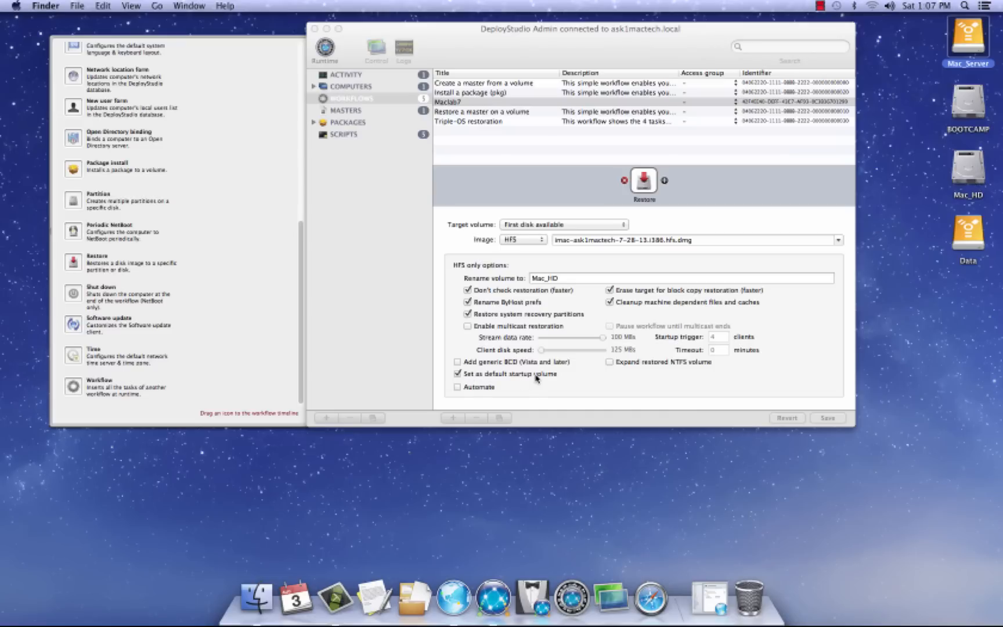
pyautogui.click(458, 373)
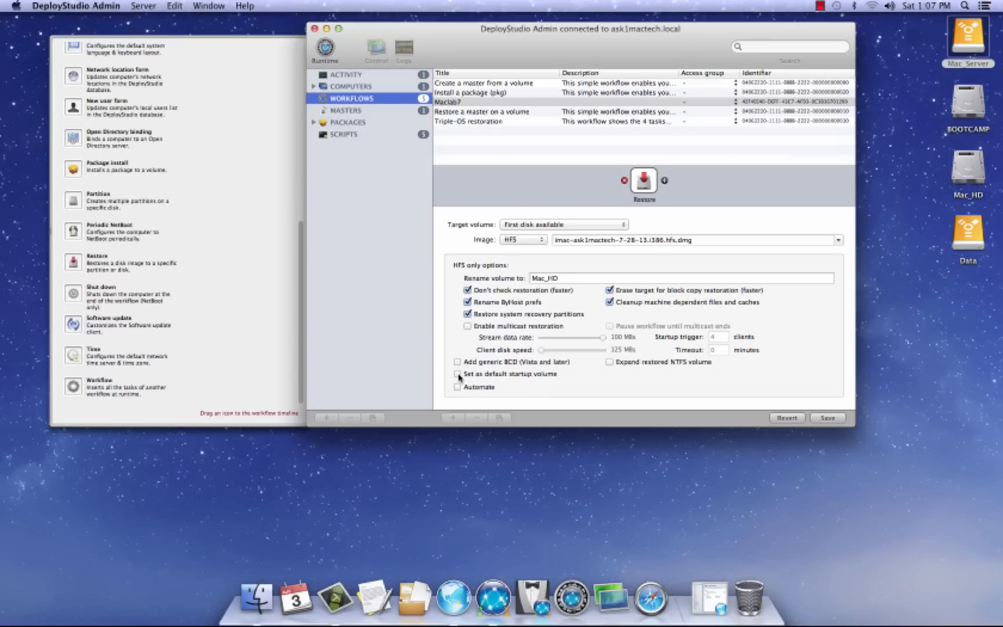
pyautogui.click(456, 375)
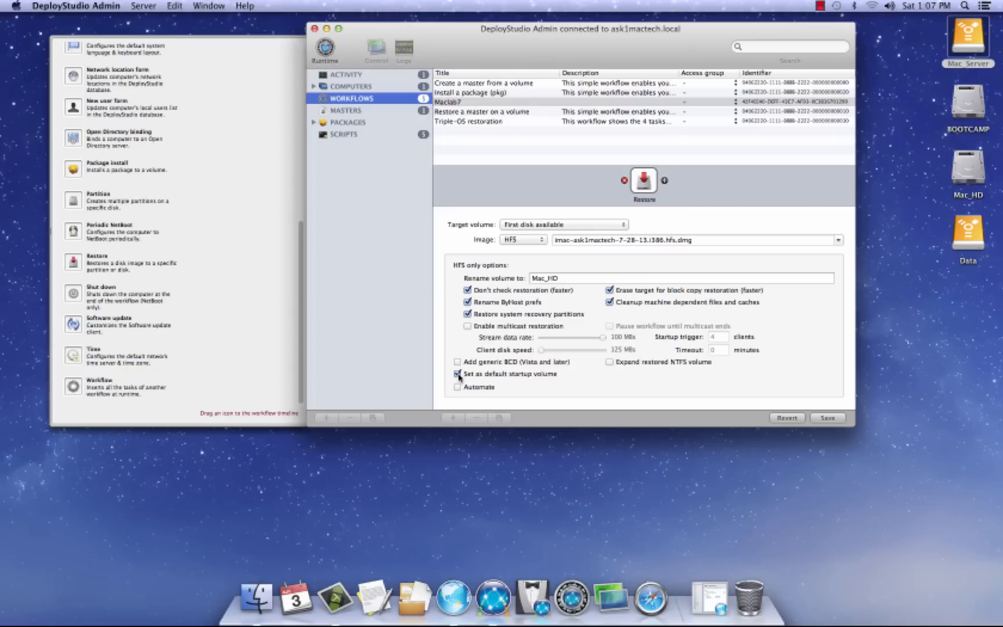
pyautogui.click(457, 374)
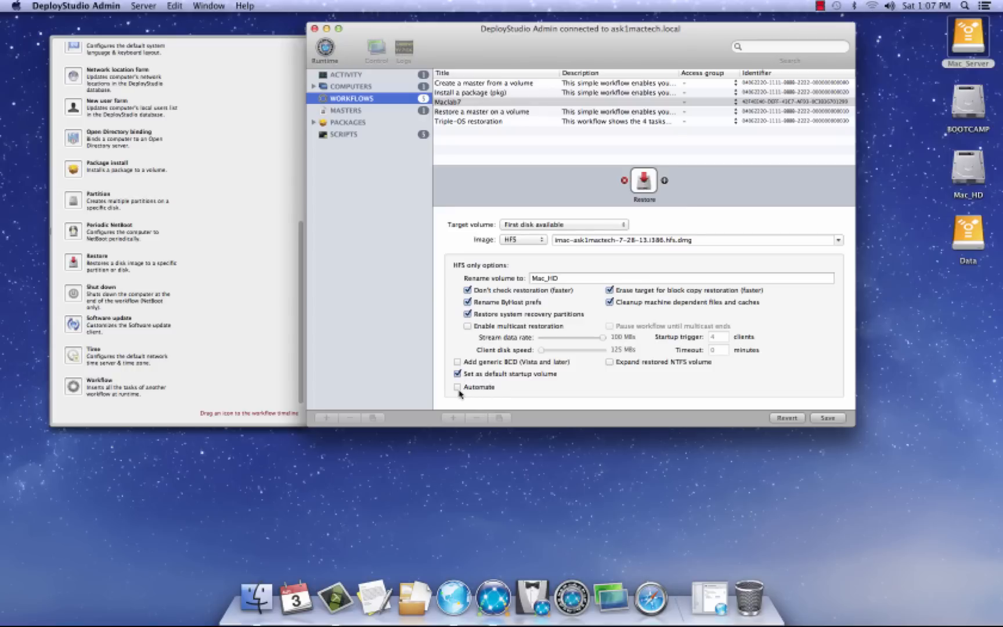
pyautogui.click(457, 386)
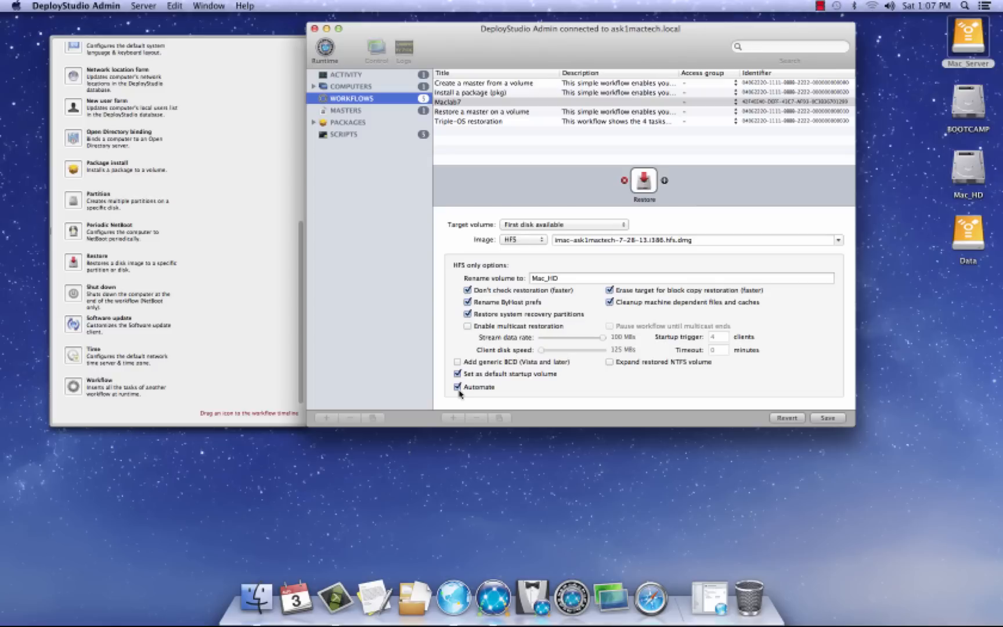
pyautogui.click(457, 387)
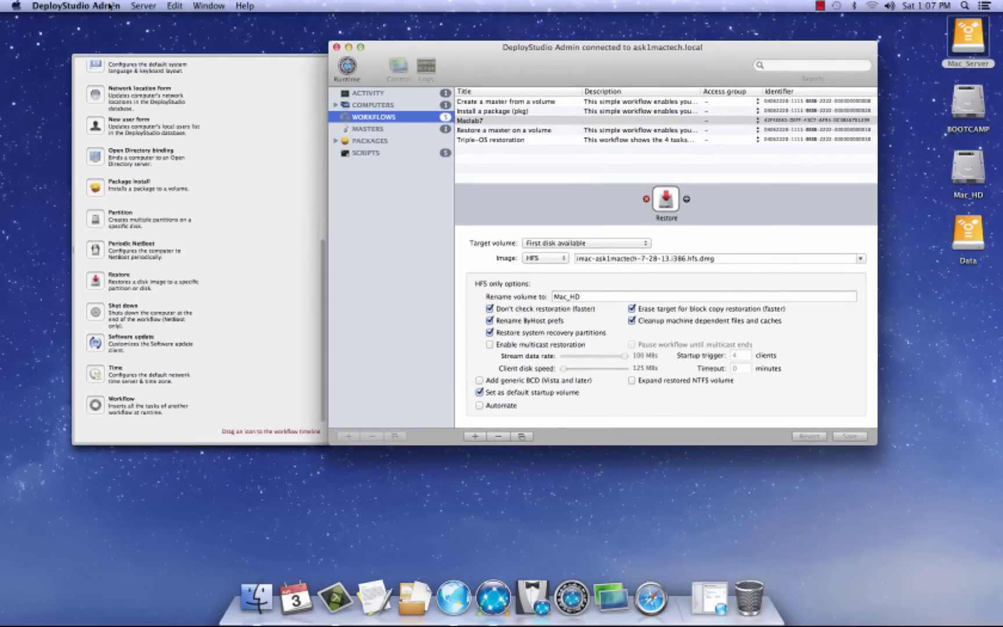
pyautogui.click(75, 6)
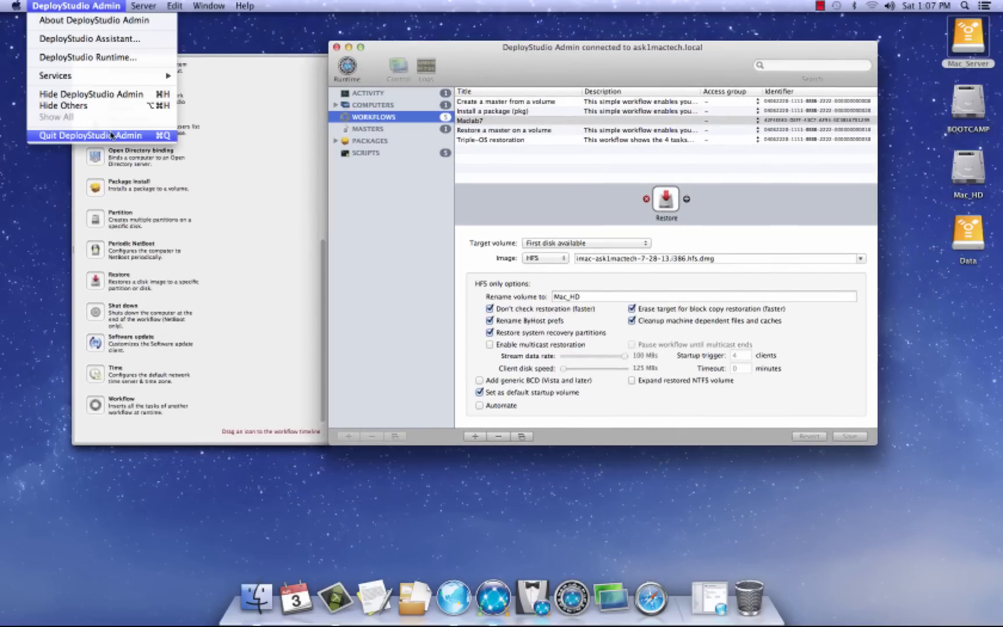
pyautogui.click(91, 136)
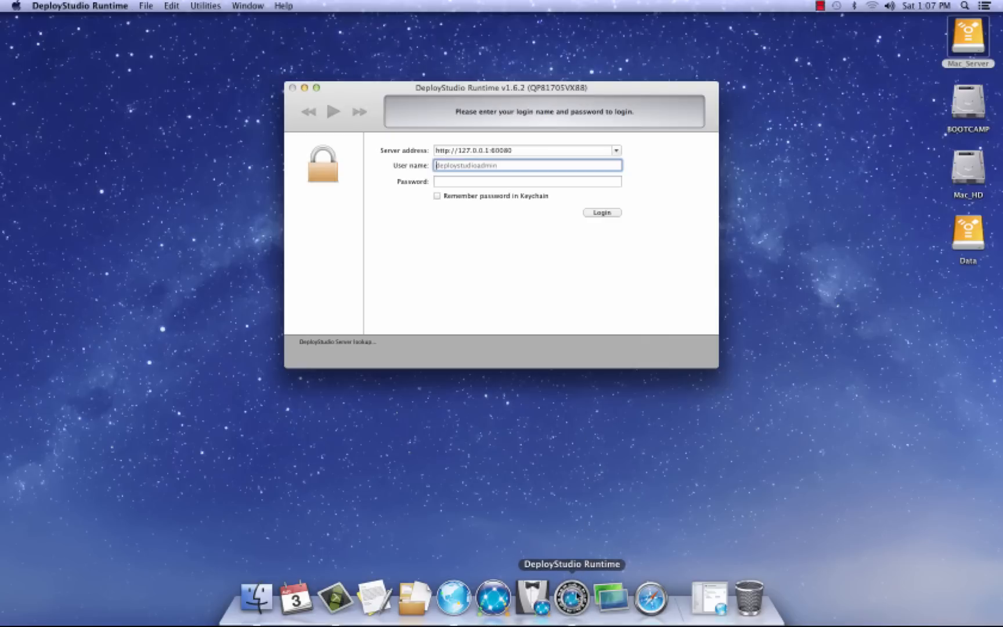
pyautogui.moveTo(499, 95)
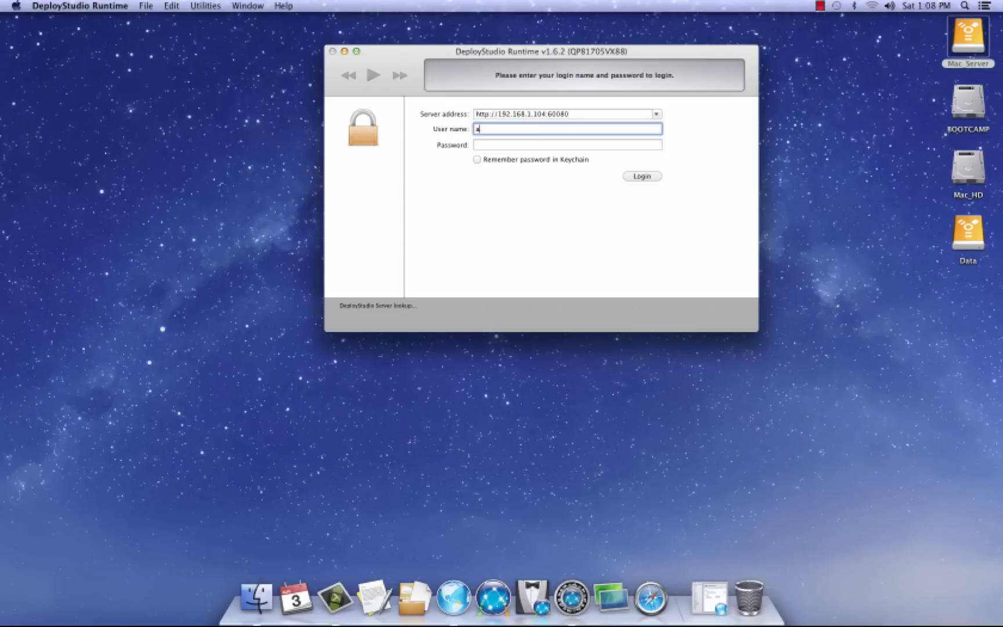
# Enter the user name and password and log in to the 192.168.1.104 server
pyautogui.write('sk')
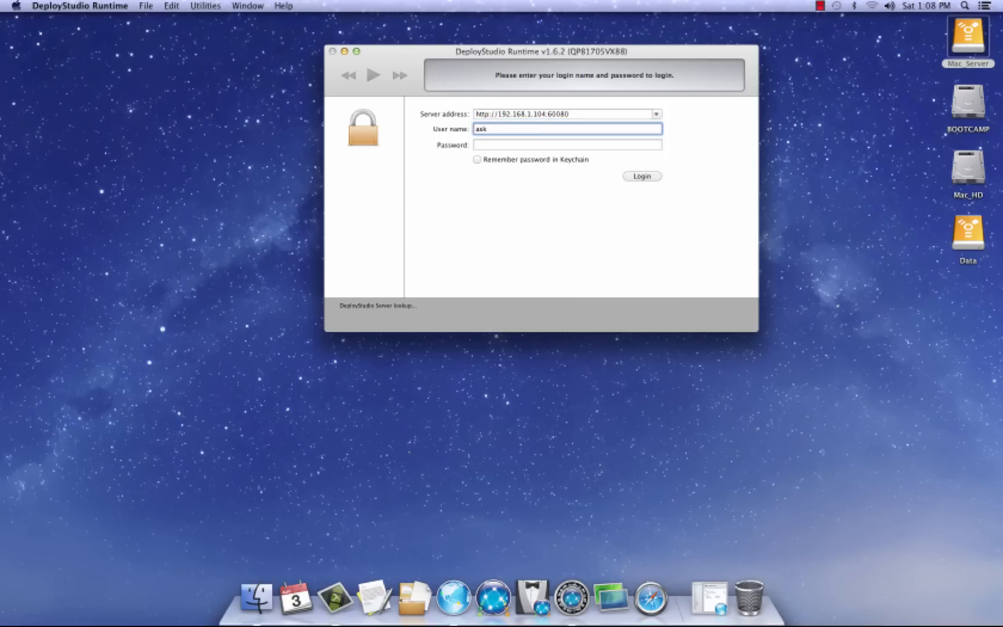
pyautogui.write('1mactech')
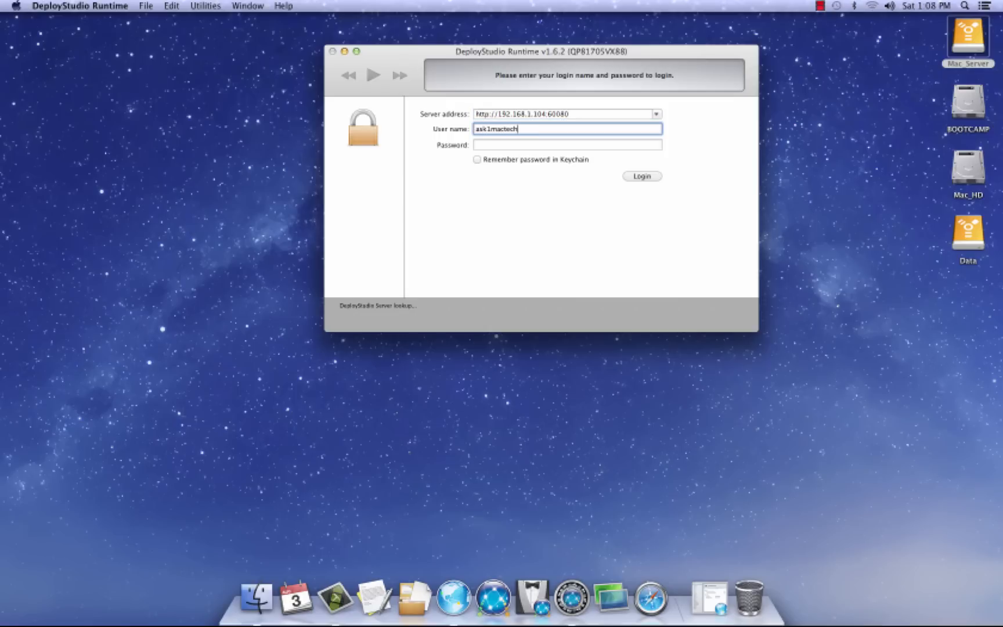
pyautogui.click(566, 144)
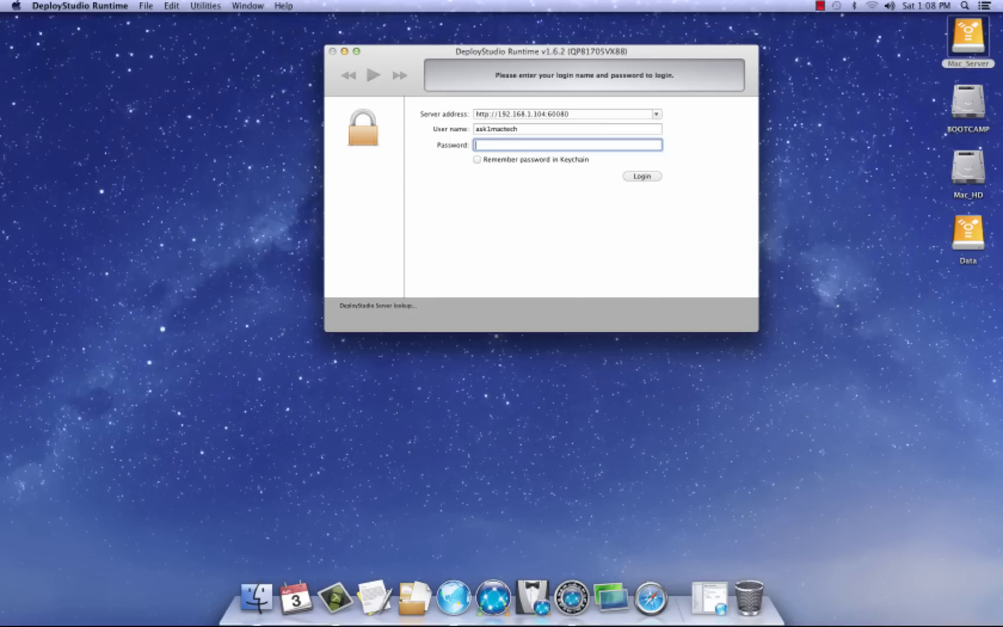
pyautogui.write('password')
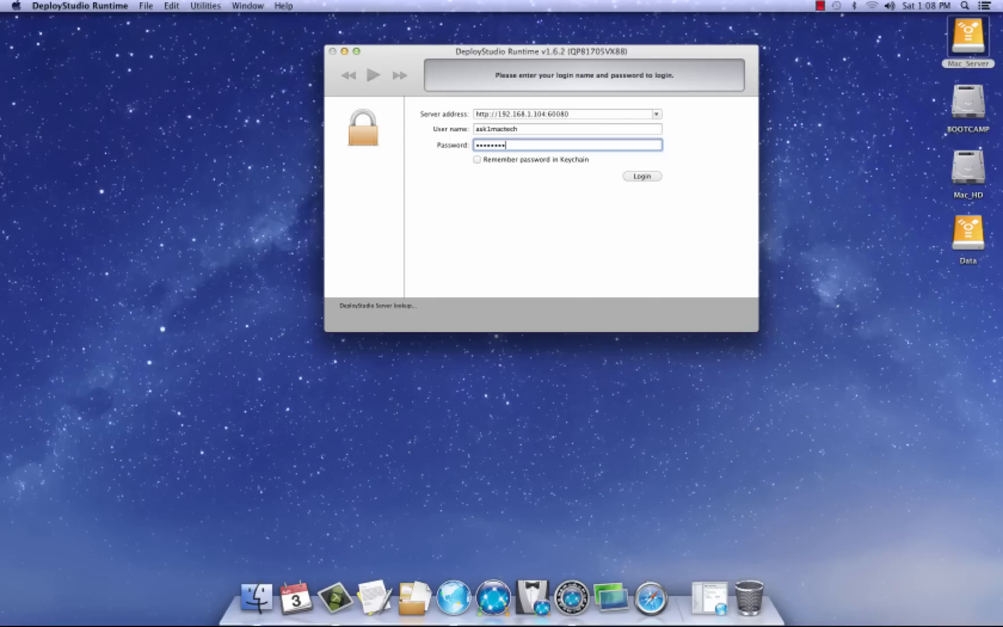
pyautogui.click(641, 176)
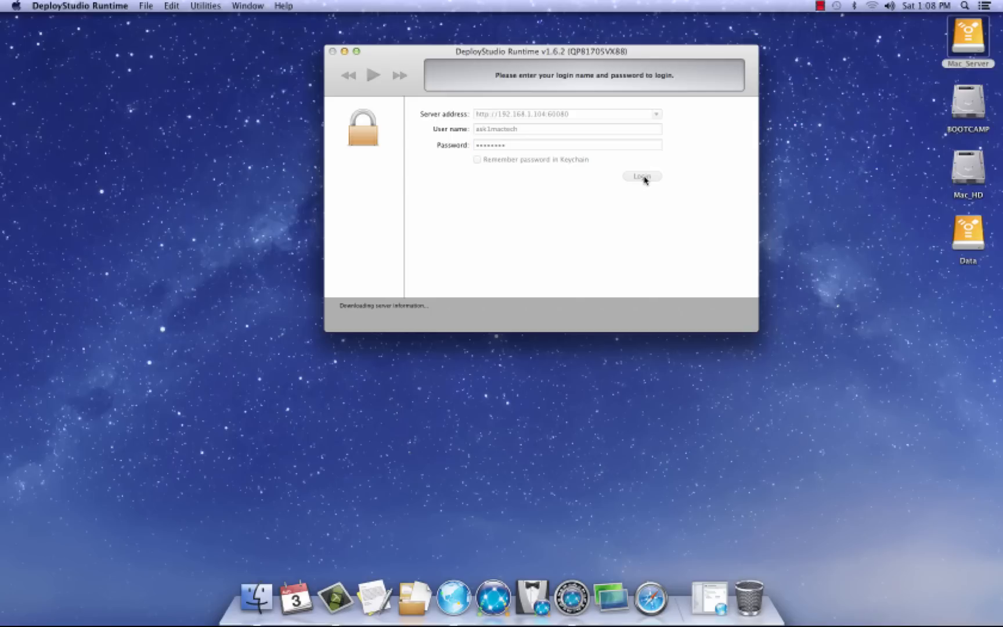
pyautogui.click(641, 176)
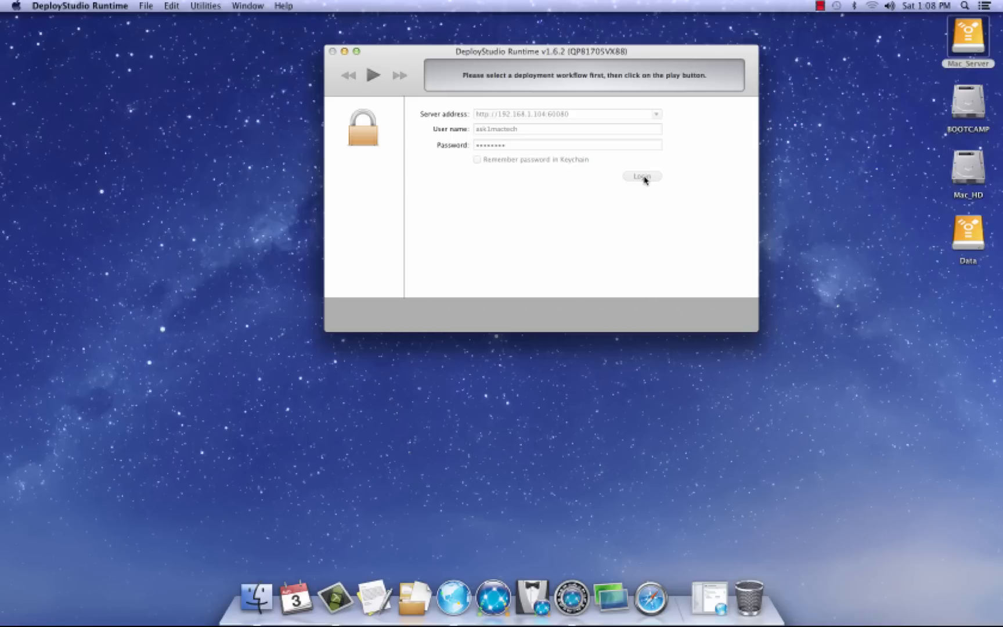
# Select the Maclab7 workflow and launch DeployStudio Admin from the Dock
pyautogui.click(642, 176)
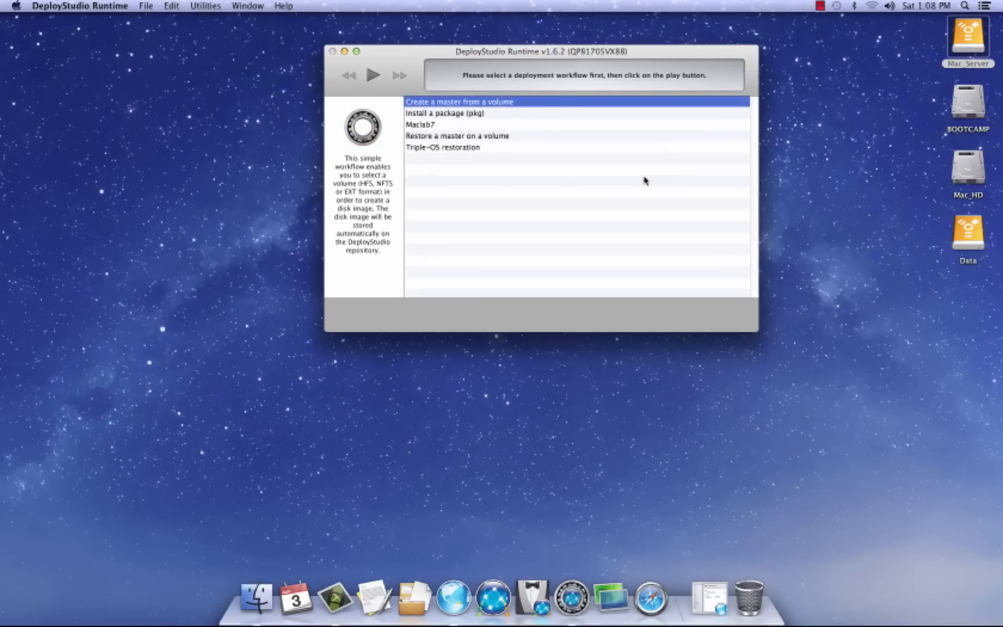
pyautogui.moveTo(424, 131)
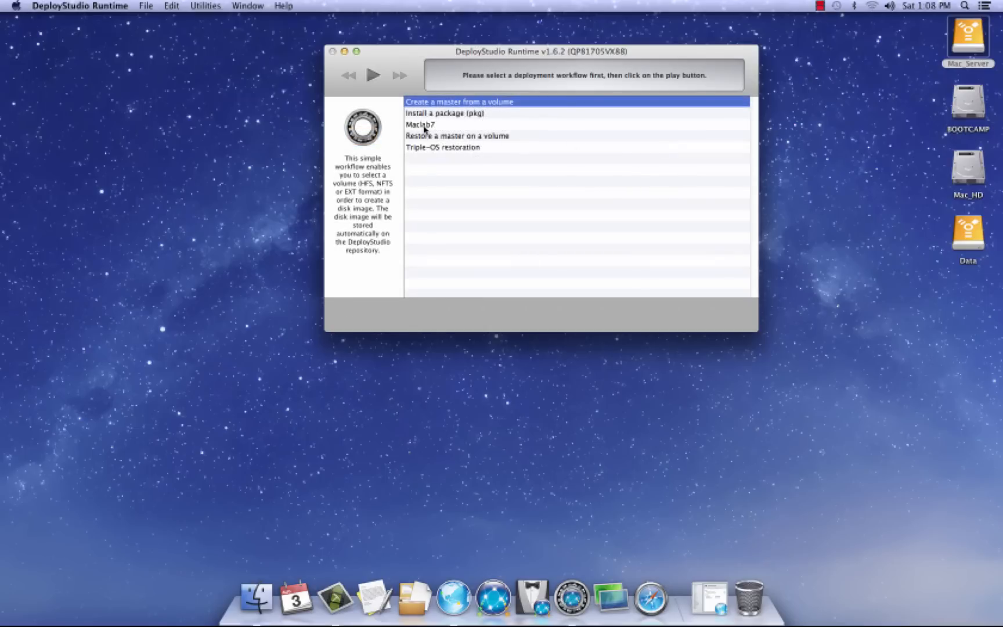
pyautogui.click(448, 124)
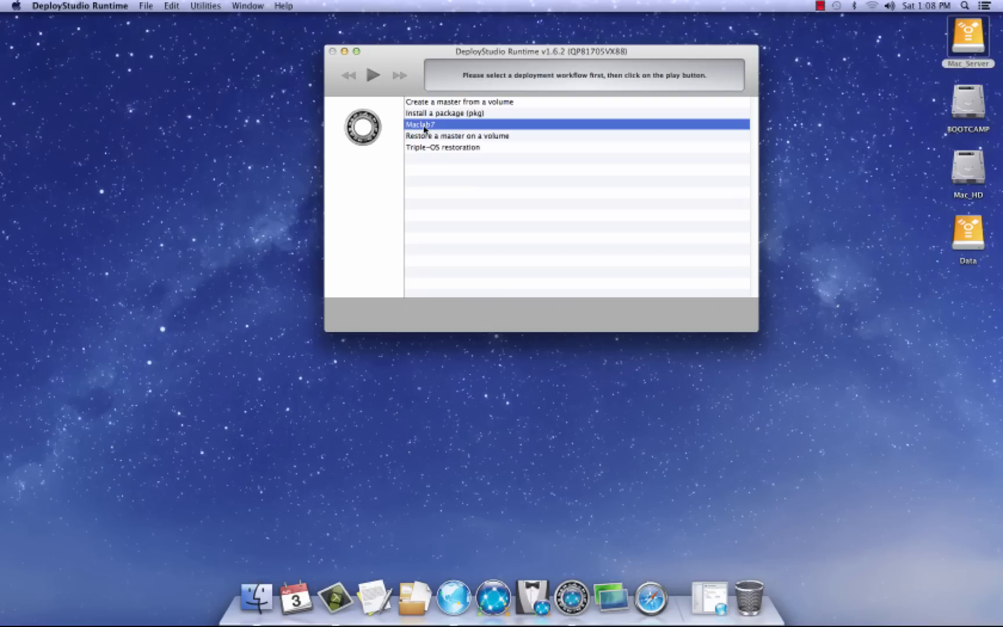
pyautogui.moveTo(491, 597)
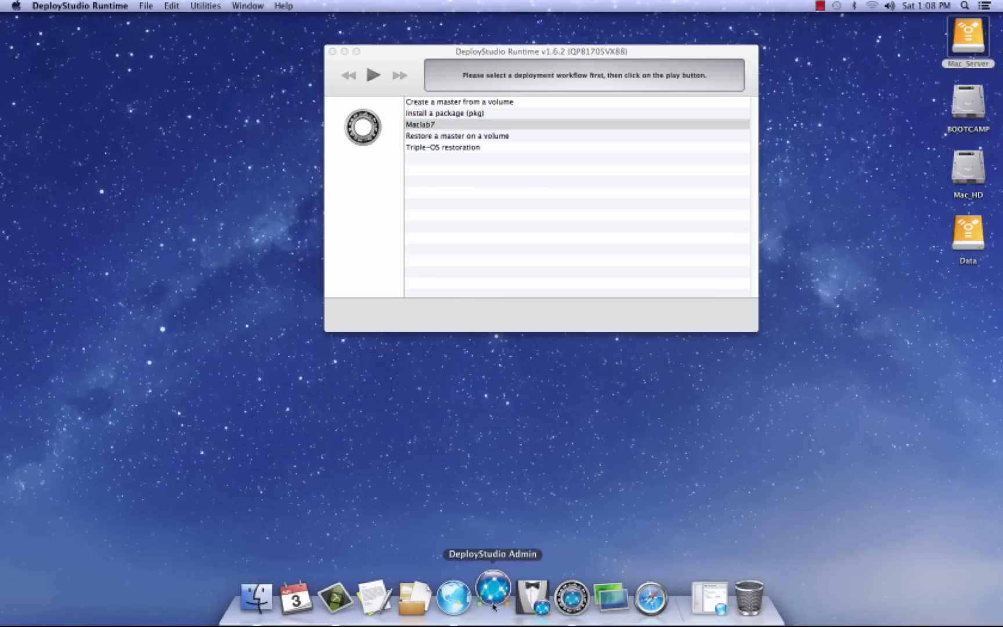
pyautogui.click(492, 596)
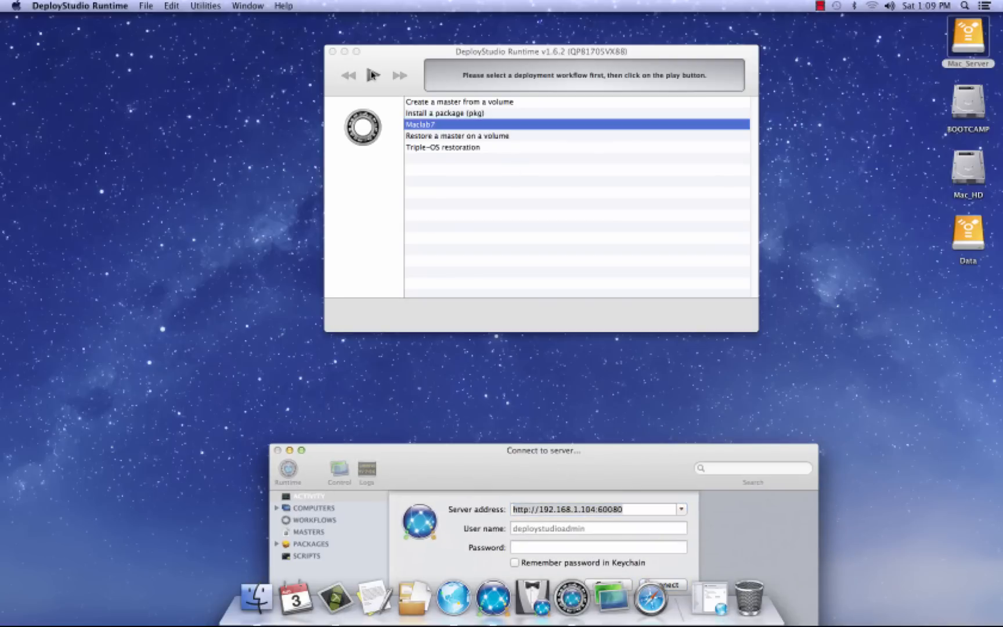
# Run Maclab7 targeting Mac_HD with the imac-ask1mactech image, leaving multicast restoration off
pyautogui.click(420, 124)
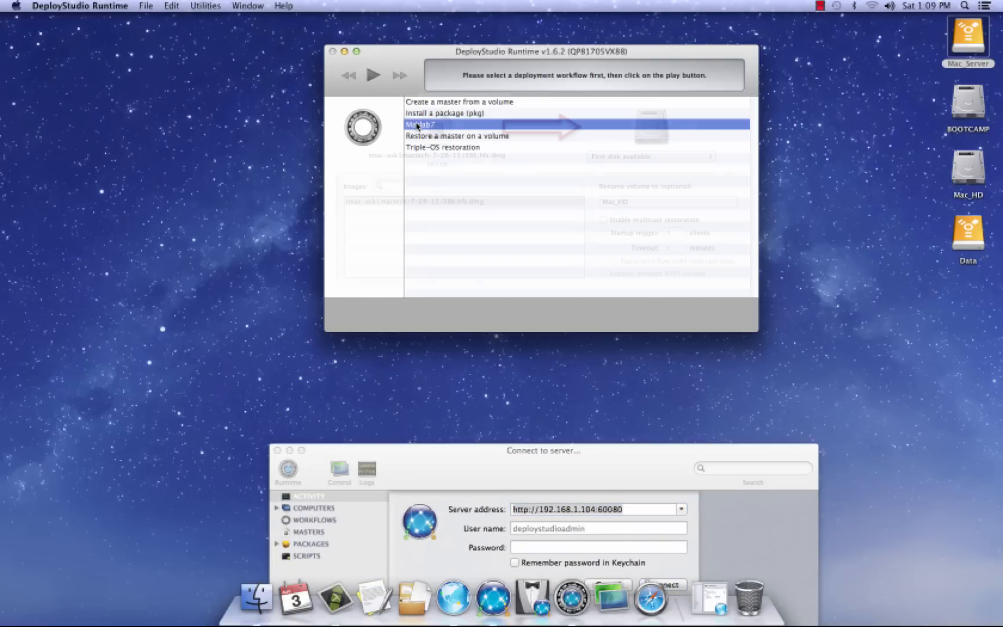
pyautogui.click(372, 74)
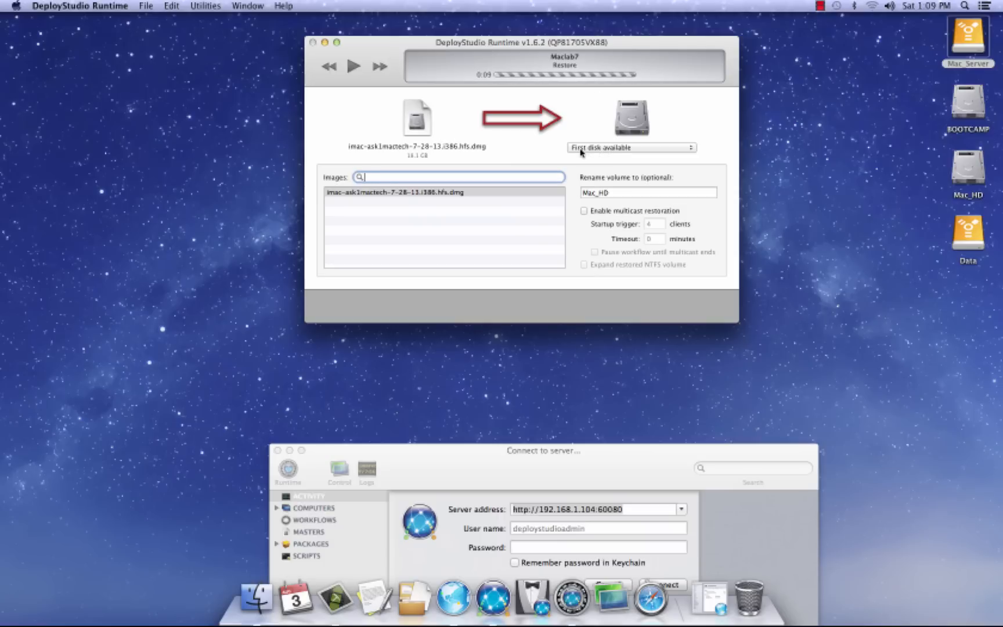
pyautogui.click(630, 147)
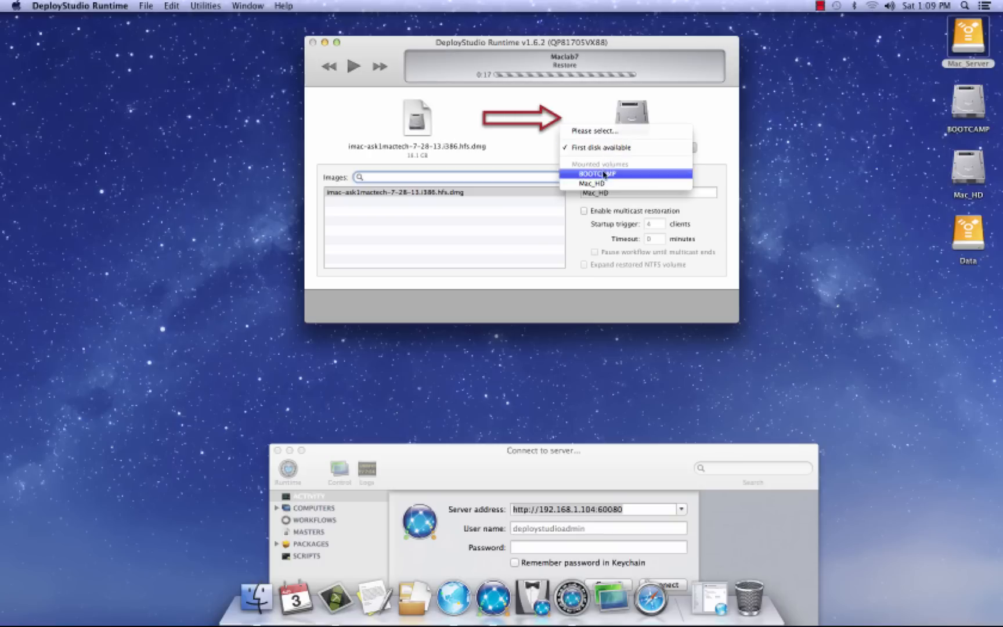
pyautogui.click(589, 183)
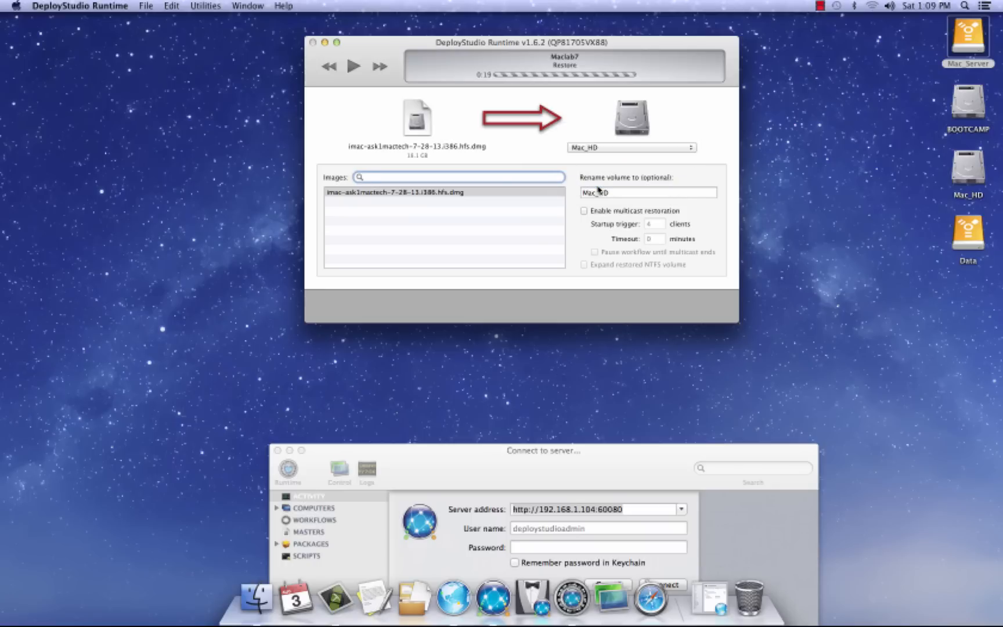
pyautogui.click(396, 193)
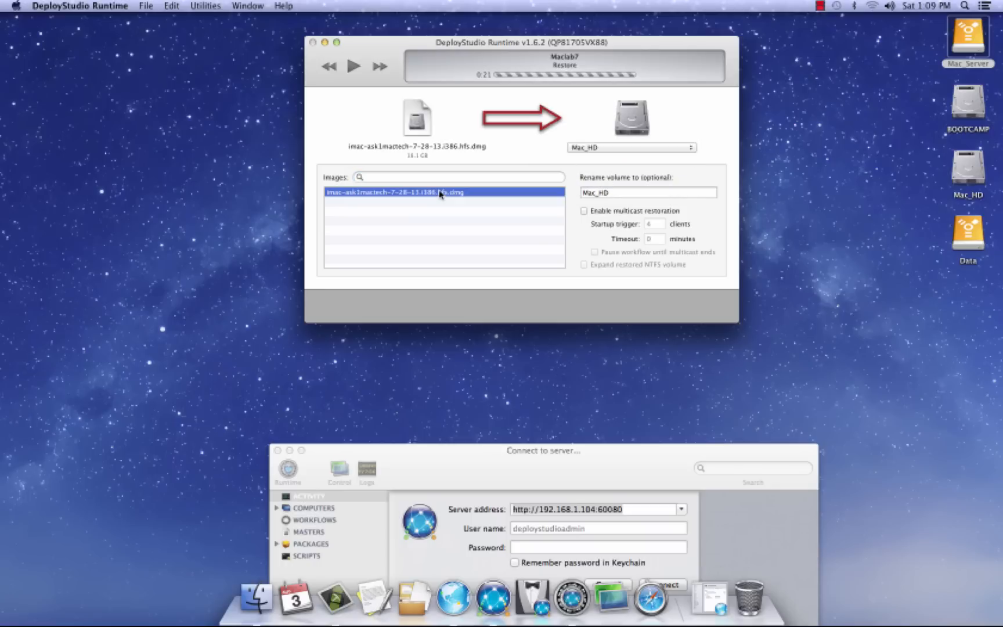
pyautogui.moveTo(504, 202)
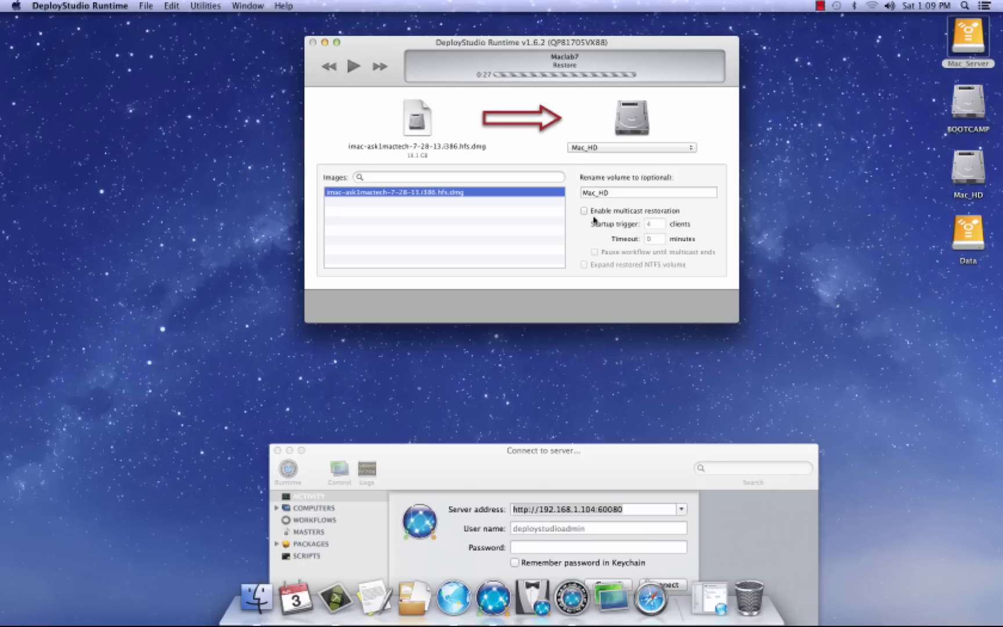
pyautogui.click(584, 211)
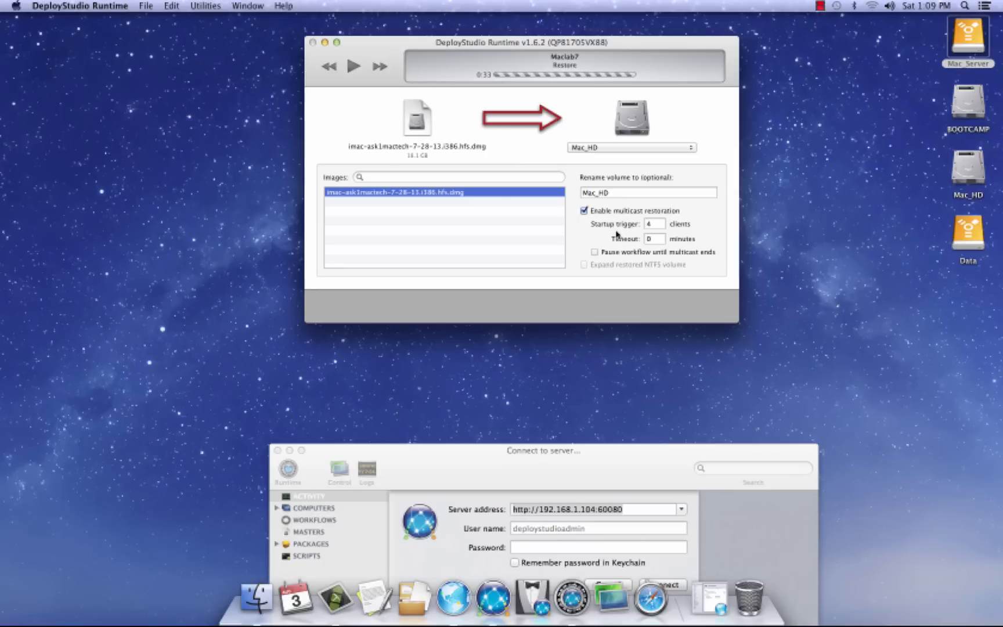
pyautogui.moveTo(614, 237)
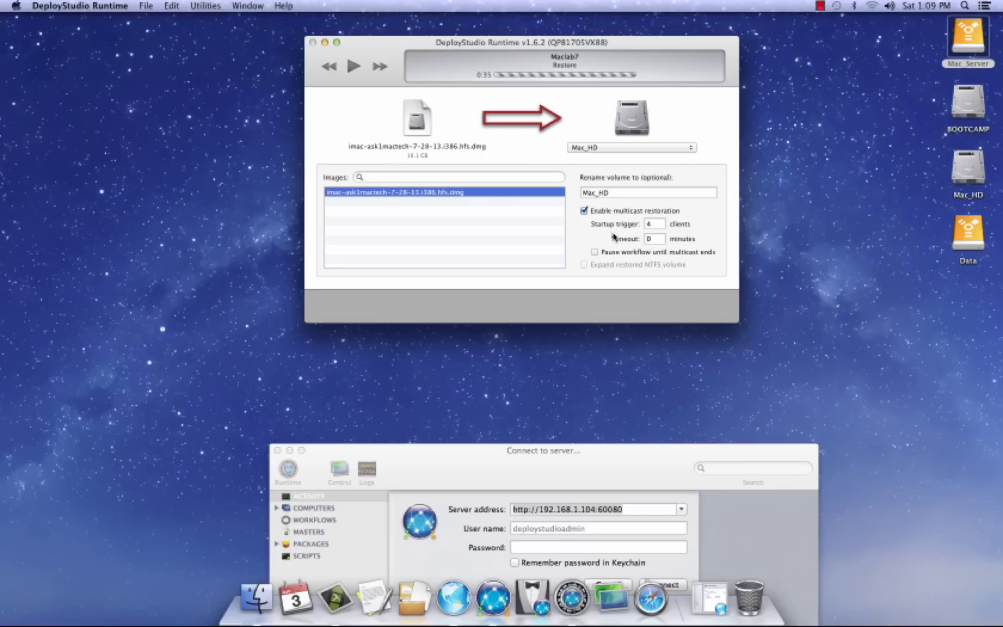
pyautogui.click(584, 211)
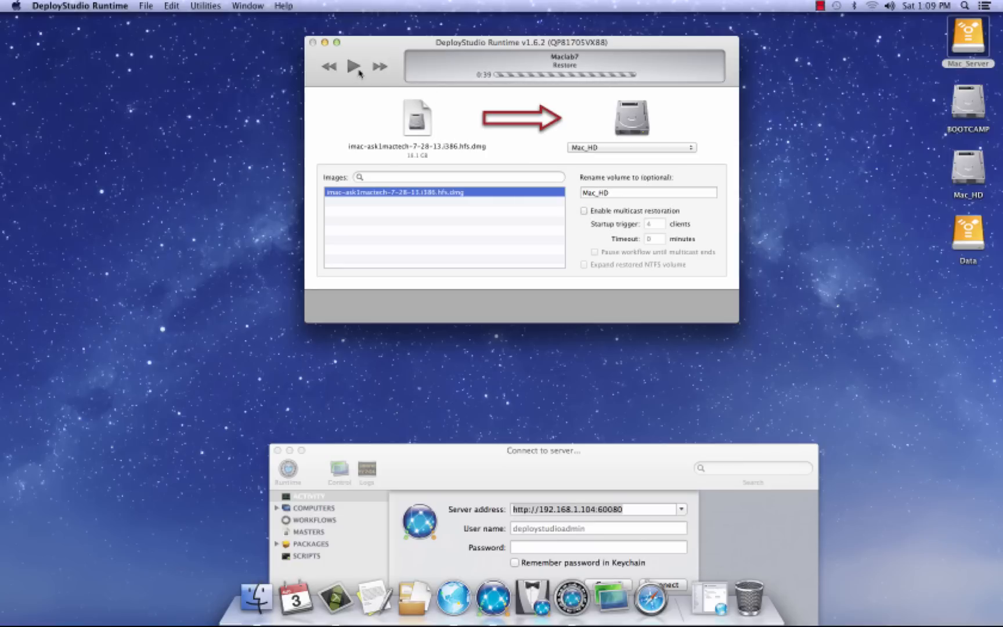
pyautogui.moveTo(353, 67)
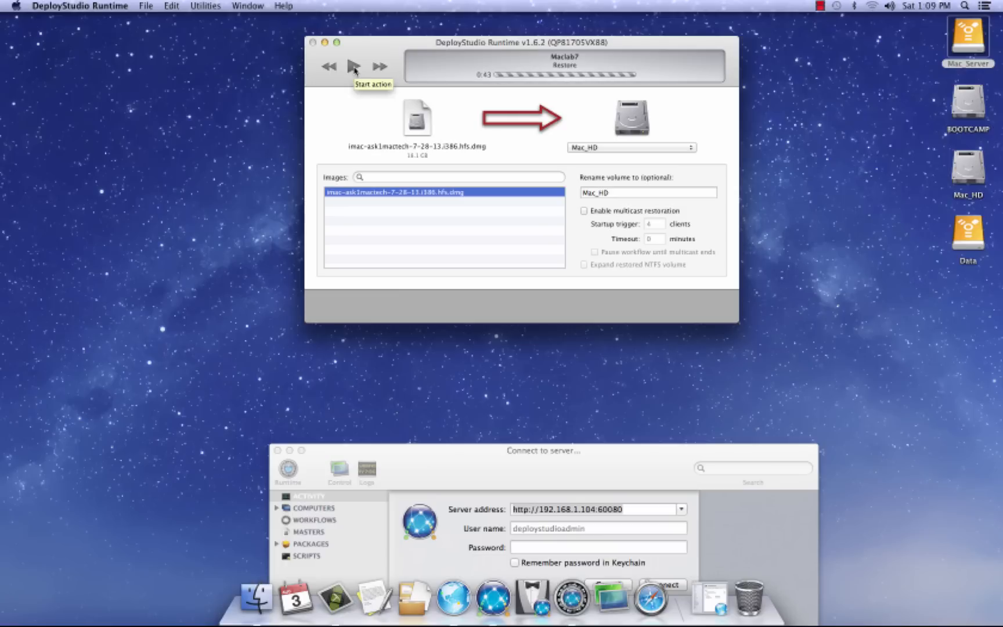
pyautogui.click(967, 168)
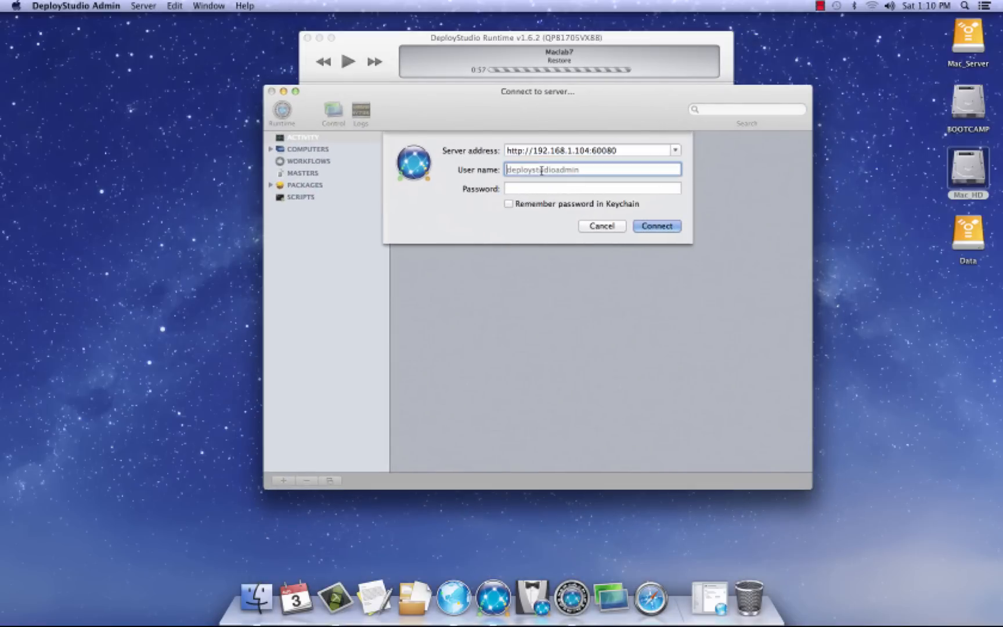
# Connect DeployStudio Admin to ask1mactech.local with the user name and password
pyautogui.write('ask1mactech')
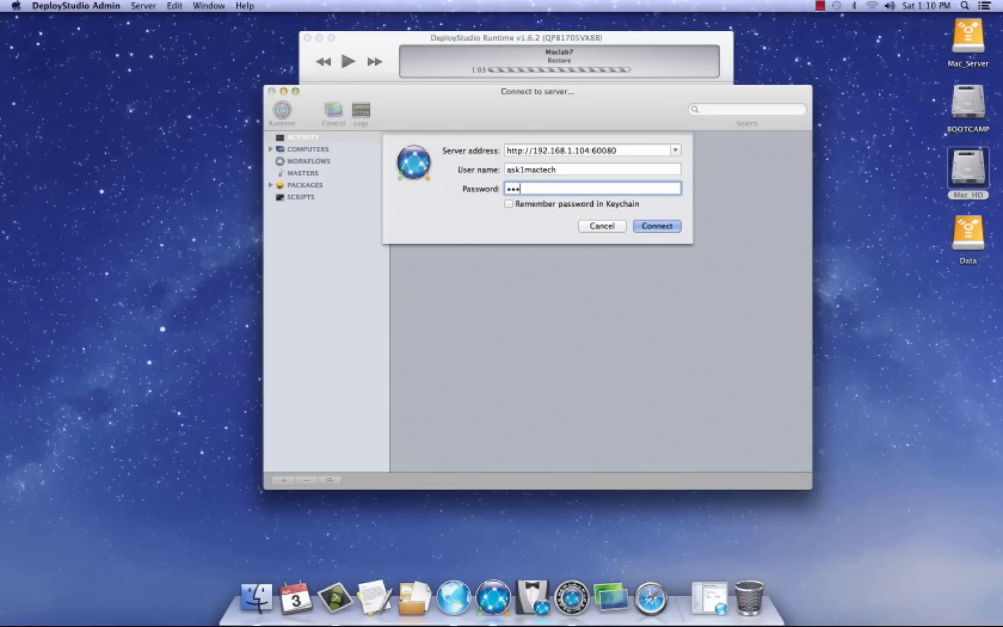
pyautogui.click(656, 226)
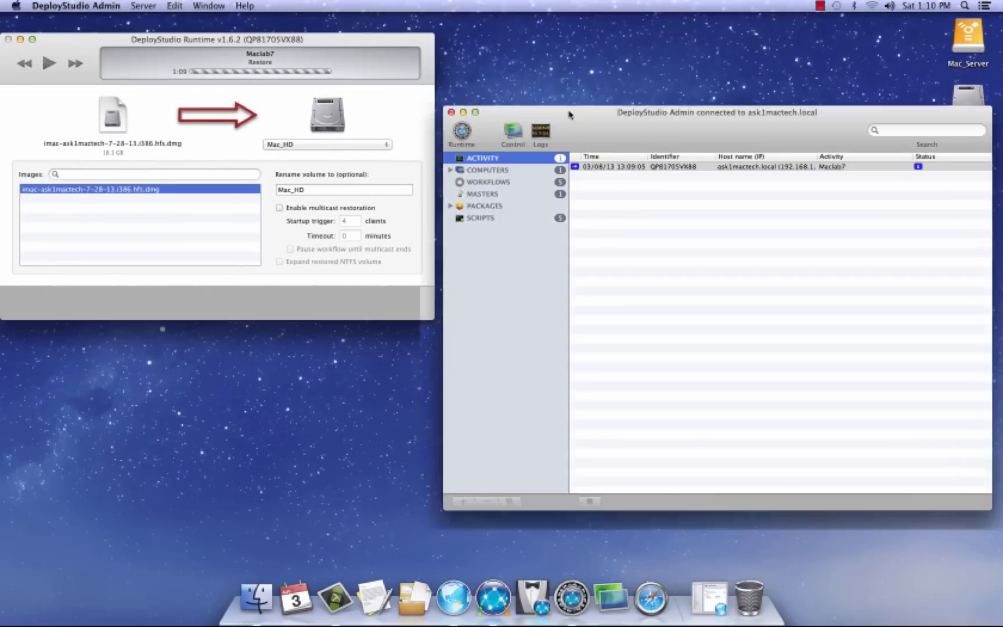
# Open Maclab7 under Workflows, keep Mac_HD as target, and toggle multicast on then off
pyautogui.click(487, 107)
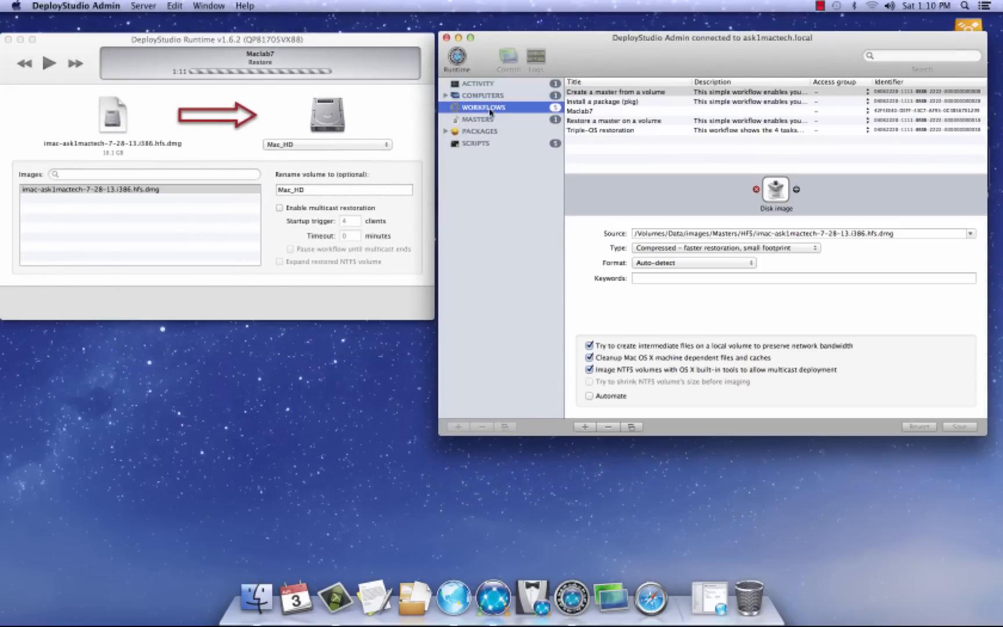
pyautogui.click(581, 105)
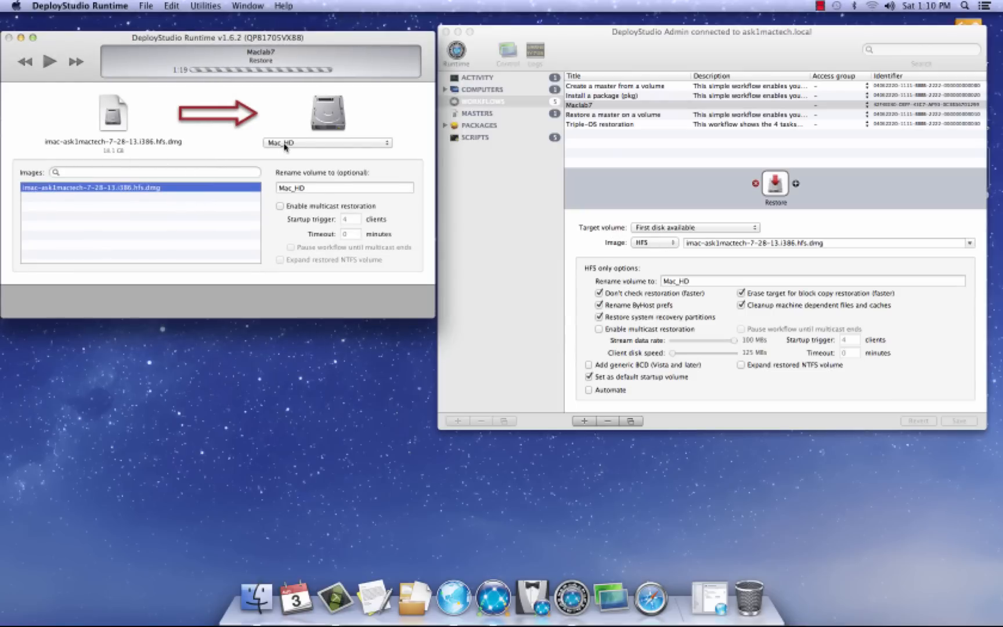
pyautogui.click(326, 142)
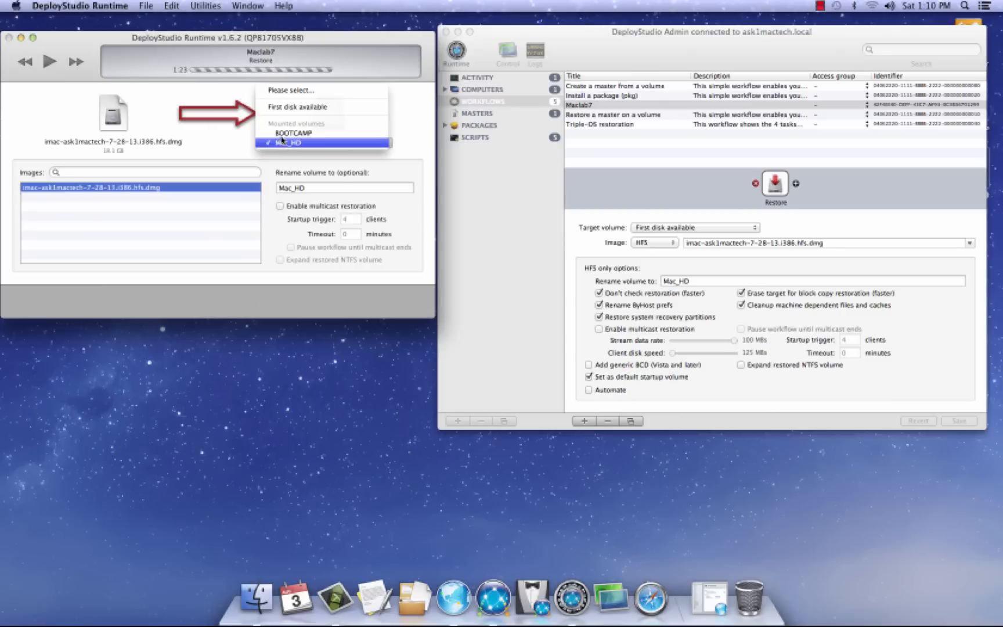
pyautogui.click(288, 142)
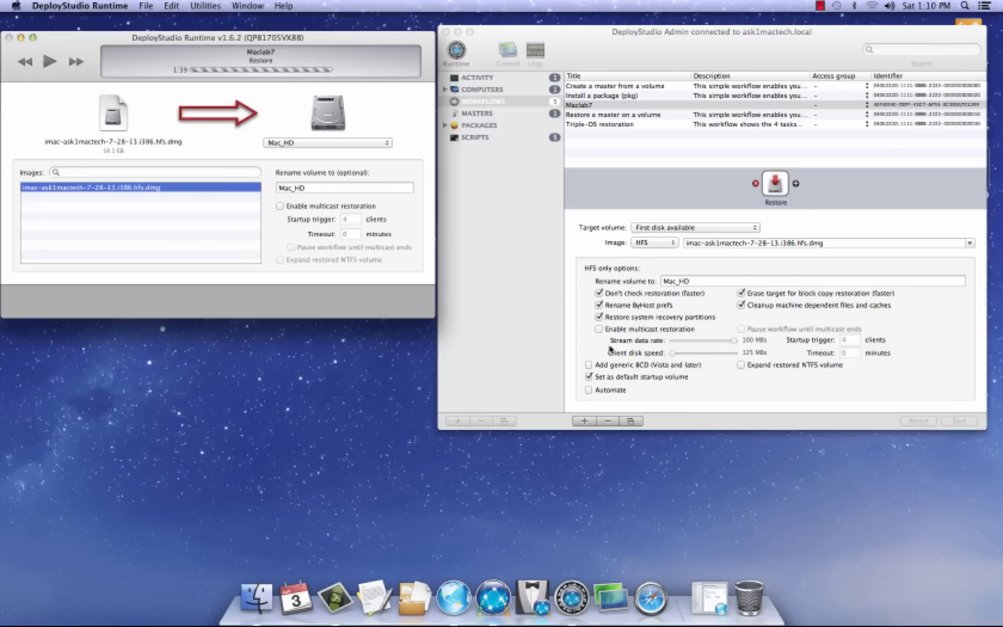
pyautogui.click(600, 328)
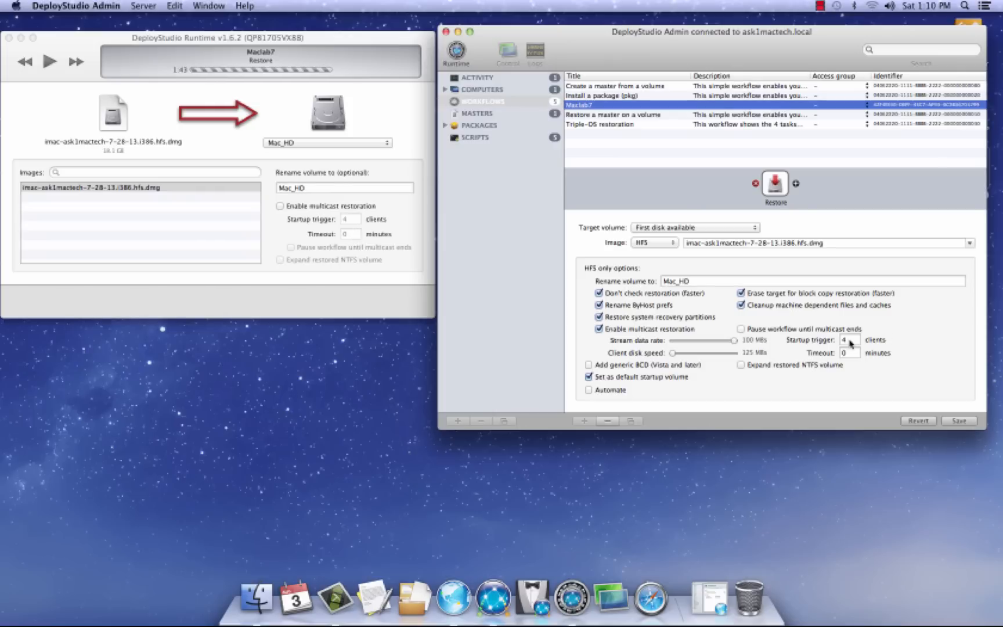
pyautogui.click(599, 328)
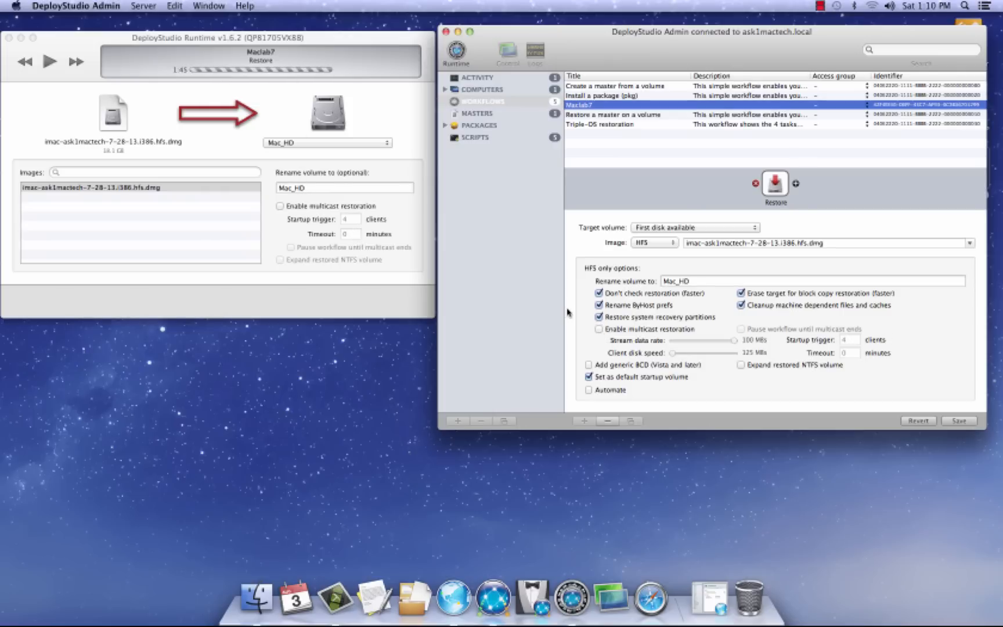